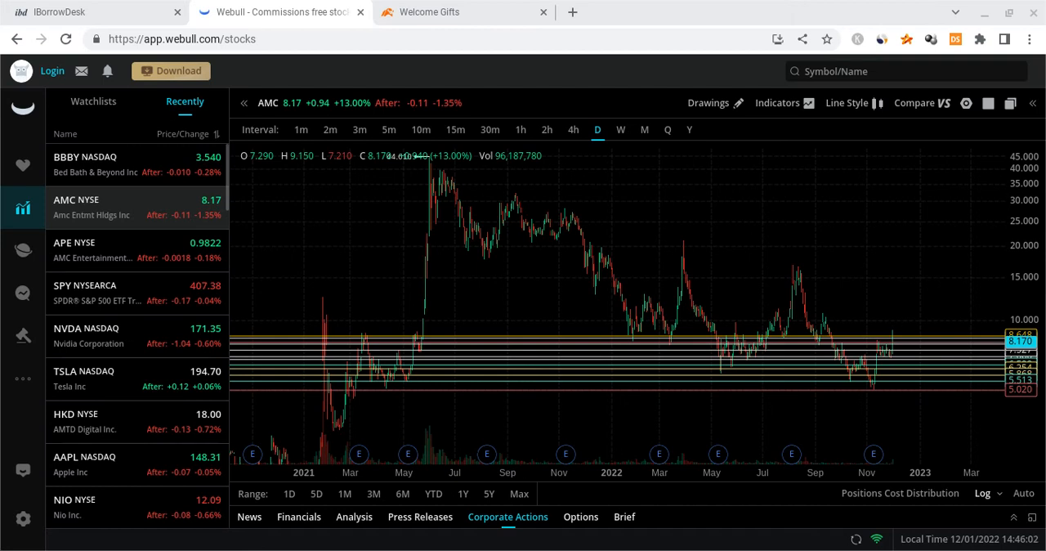
{"action": "mouse_move", "coordinate": [619, 311]}
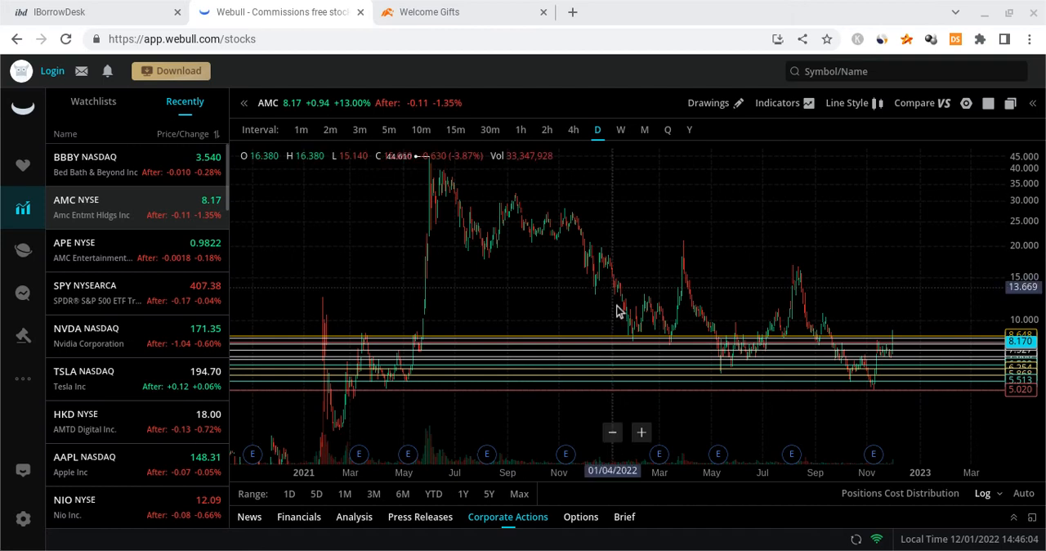
{"action": "mouse_move", "coordinate": [615, 310]}
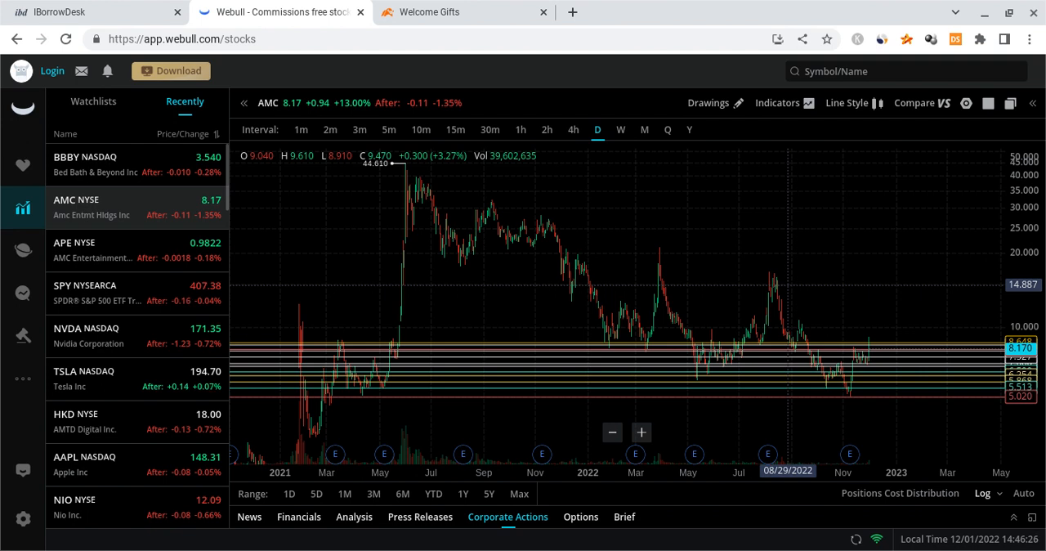
{"action": "mouse_move", "coordinate": [672, 278]}
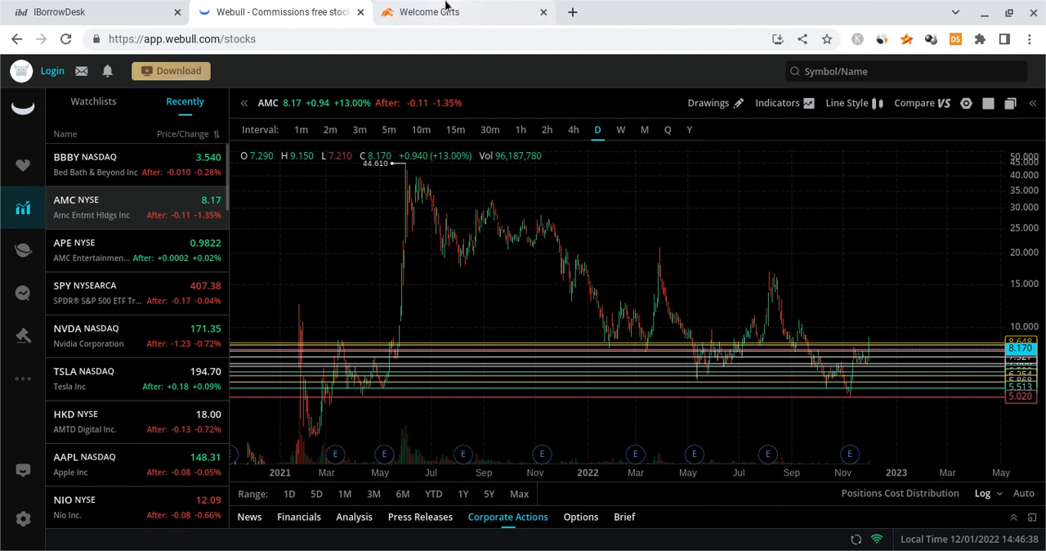
Show the moomoo Welcome Gifts page offering up to 15 free stocks
{"action": "left_click", "coordinate": [463, 11]}
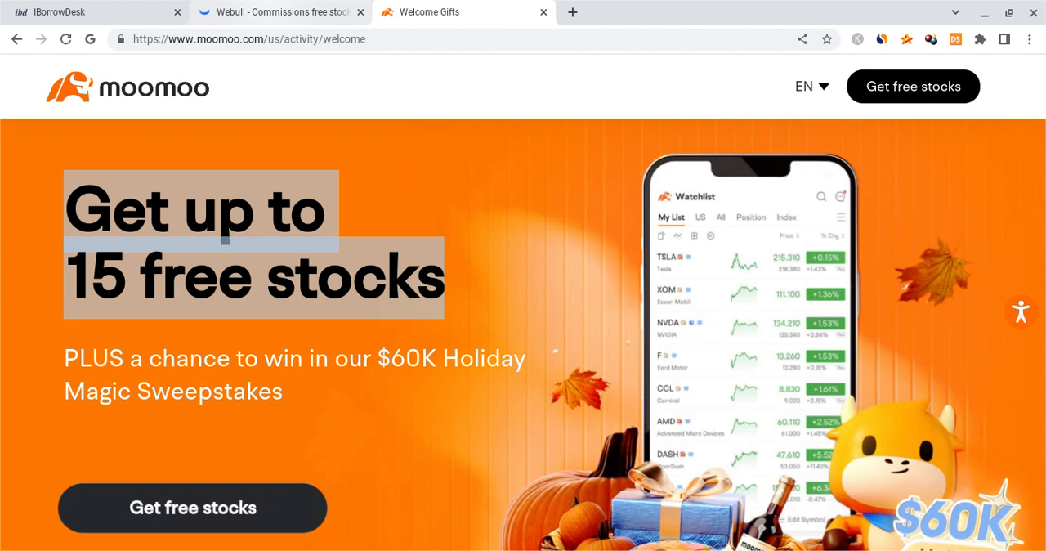
Switch Webull to a side-by-side two-chart layout with AMC entered in the second pane
{"action": "left_click", "coordinate": [278, 11]}
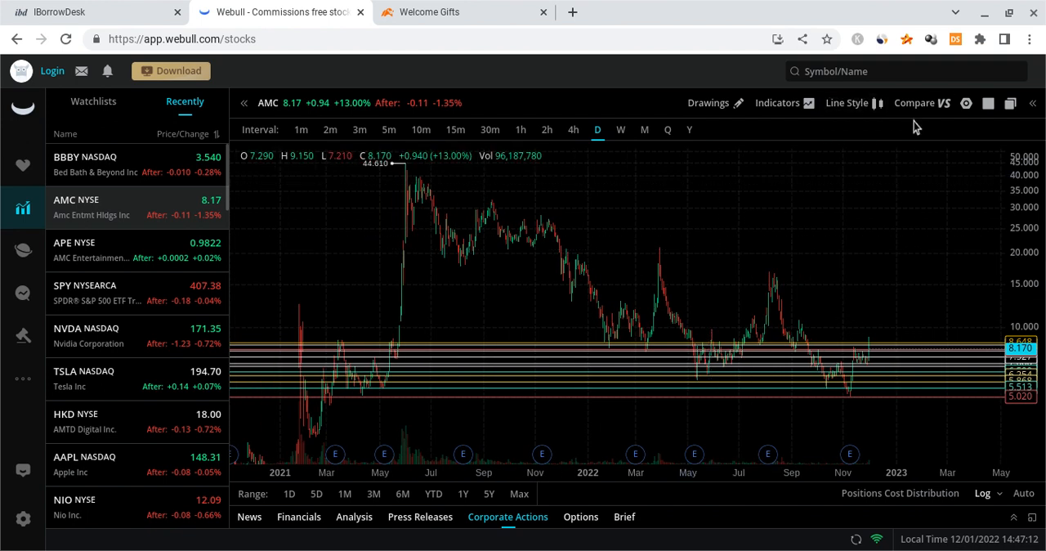
{"action": "left_click", "coordinate": [987, 103]}
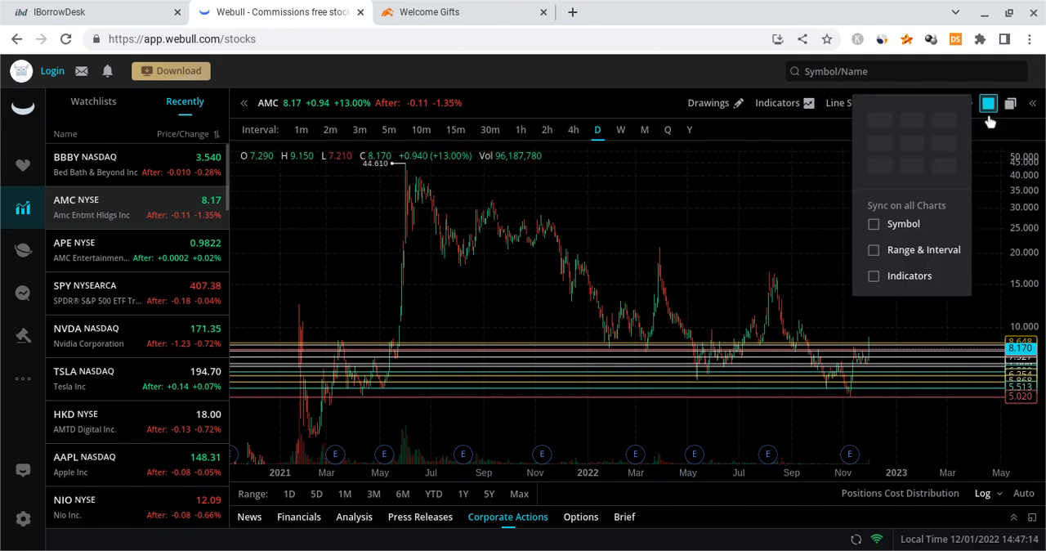
{"action": "left_click", "coordinate": [988, 103]}
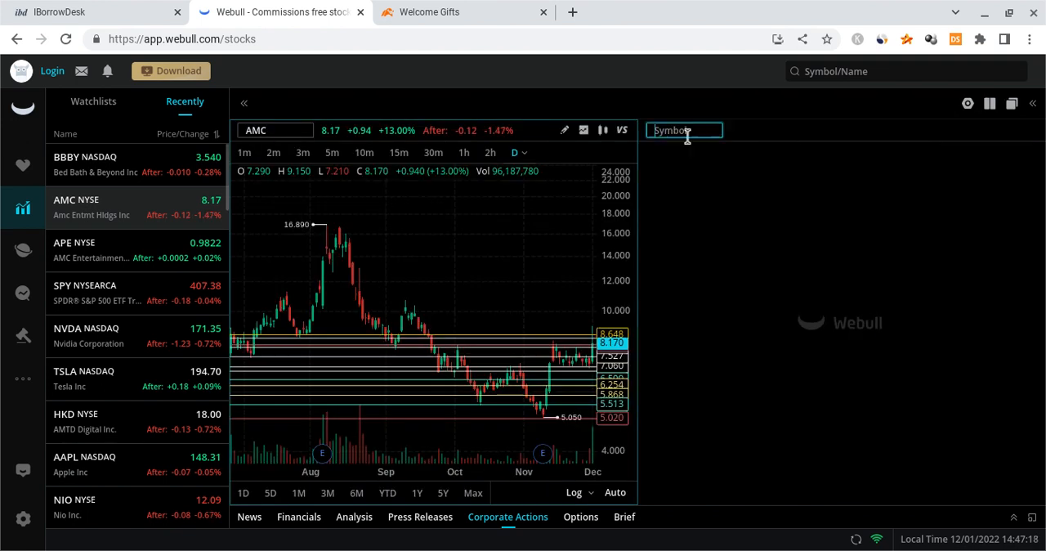
{"action": "type", "text": "AMC"}
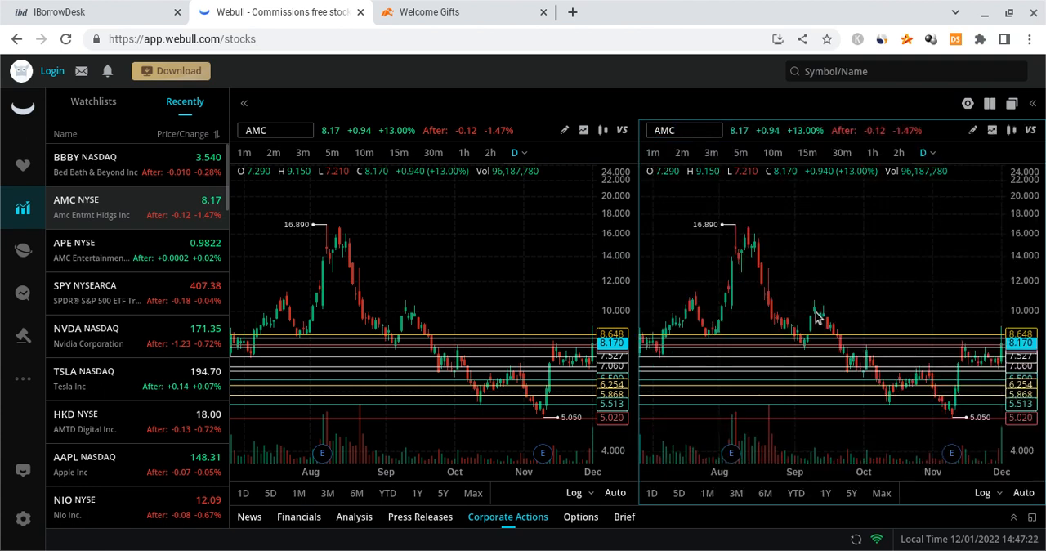
{"action": "mouse_move", "coordinate": [856, 313]}
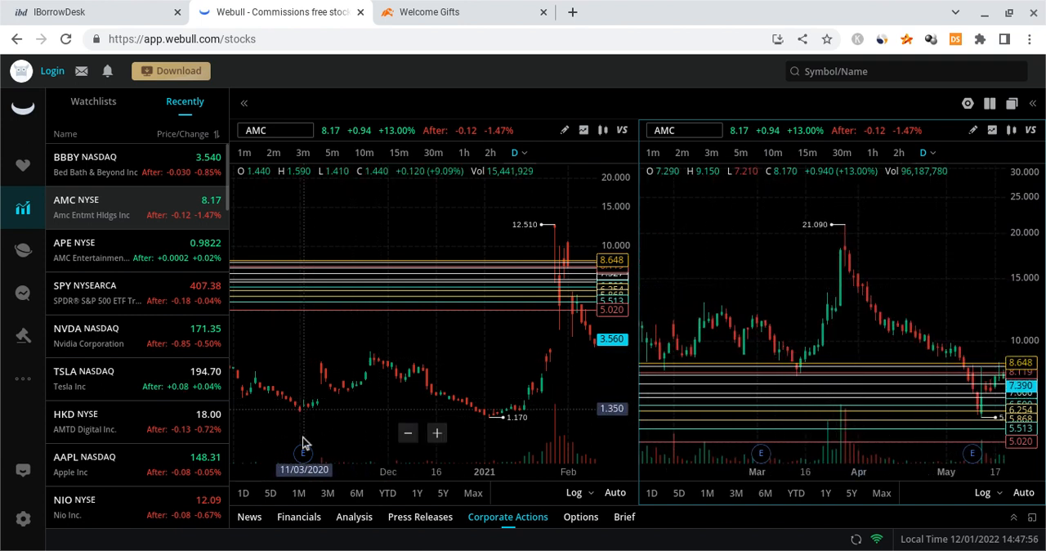
{"action": "mouse_move", "coordinate": [319, 418]}
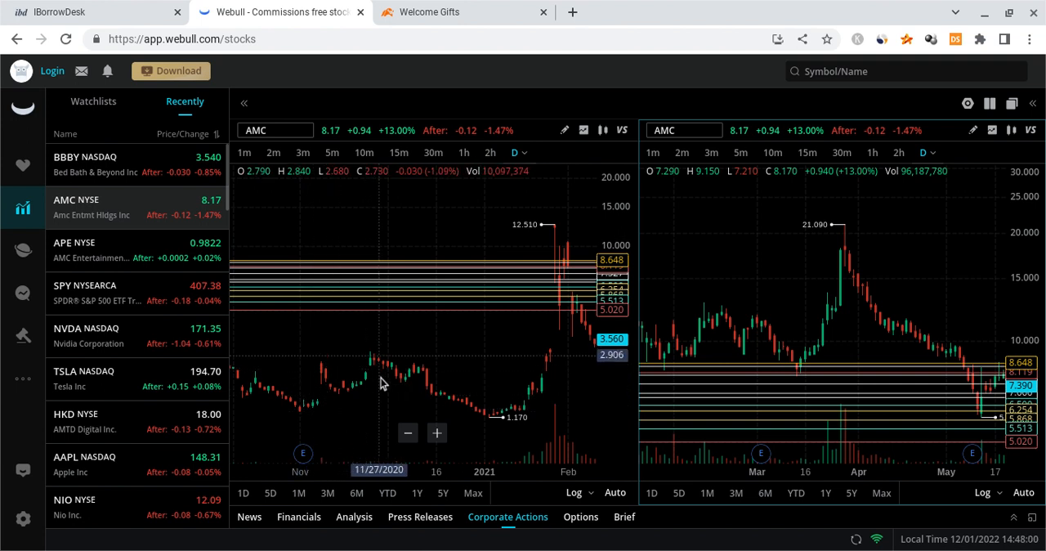
{"action": "mouse_move", "coordinate": [420, 394]}
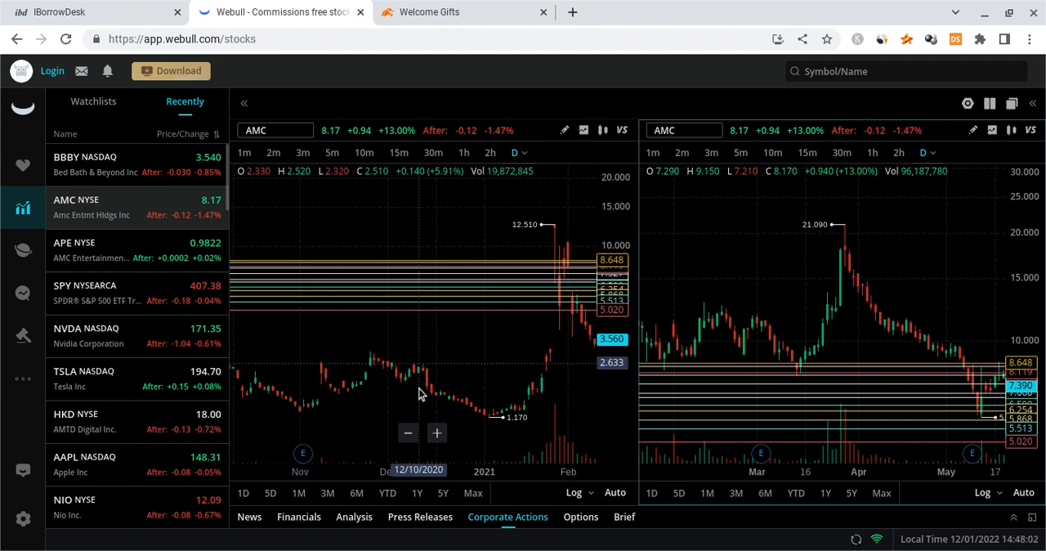
{"action": "mouse_move", "coordinate": [347, 412]}
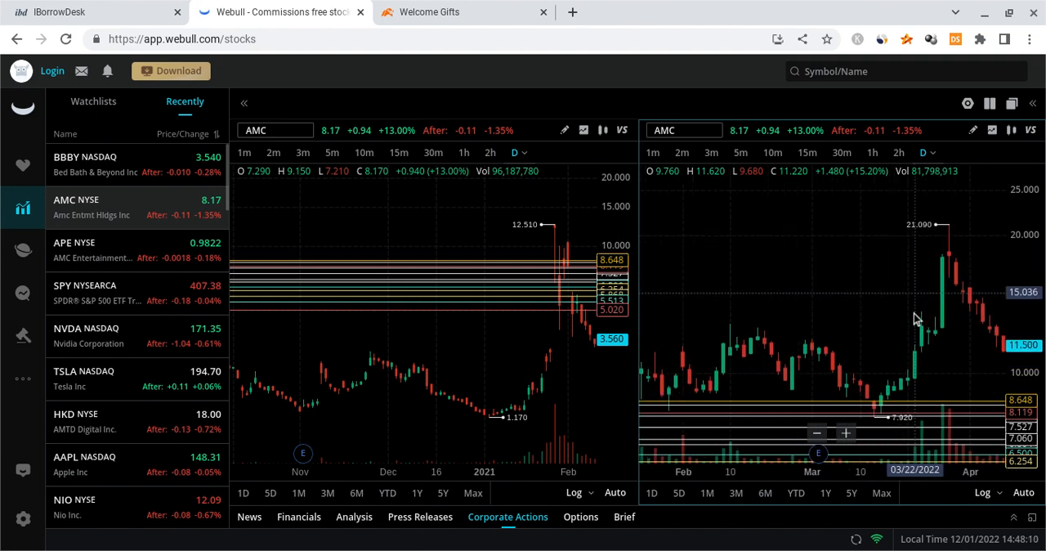
{"action": "mouse_move", "coordinate": [683, 379]}
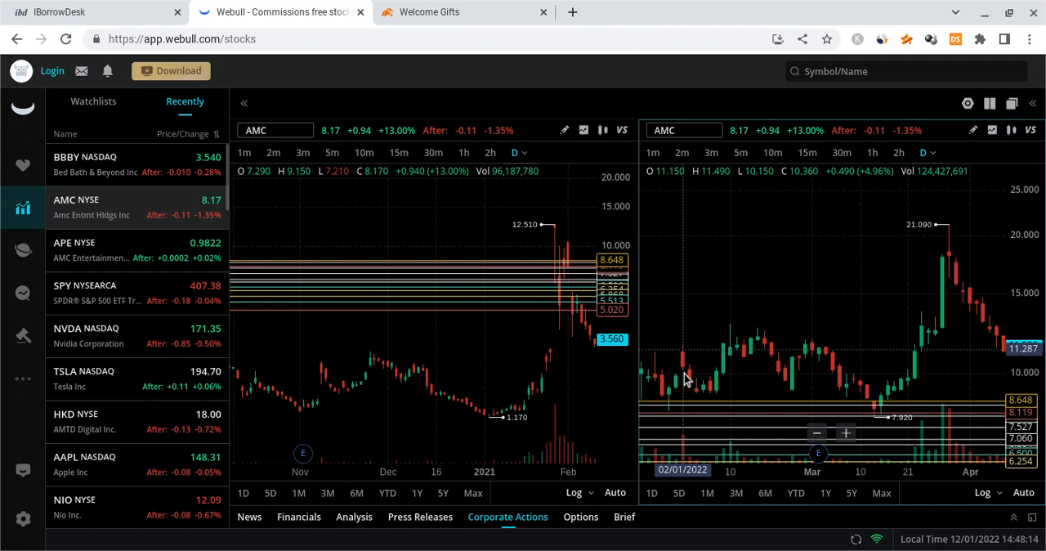
{"action": "mouse_move", "coordinate": [593, 392]}
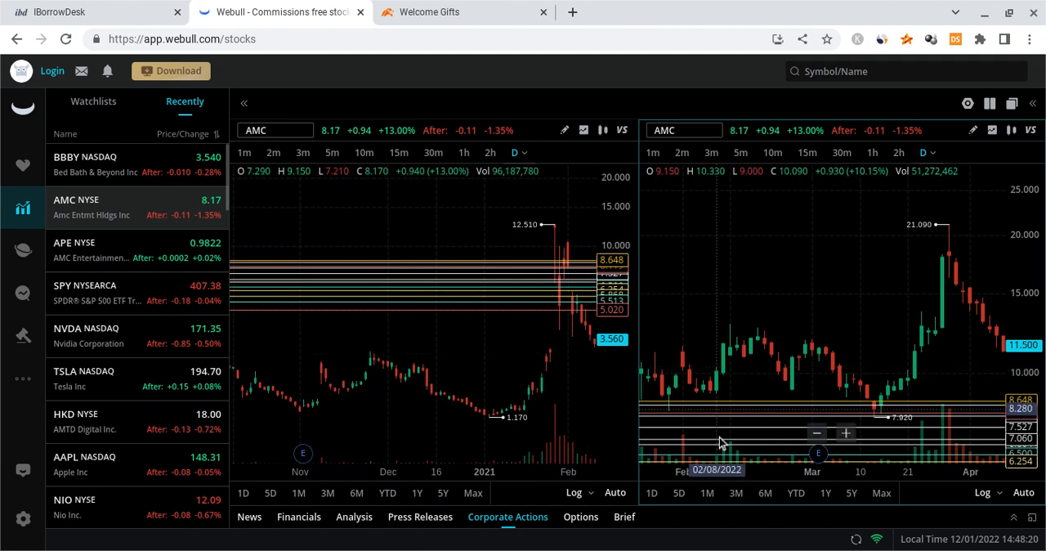
{"action": "mouse_move", "coordinate": [748, 365]}
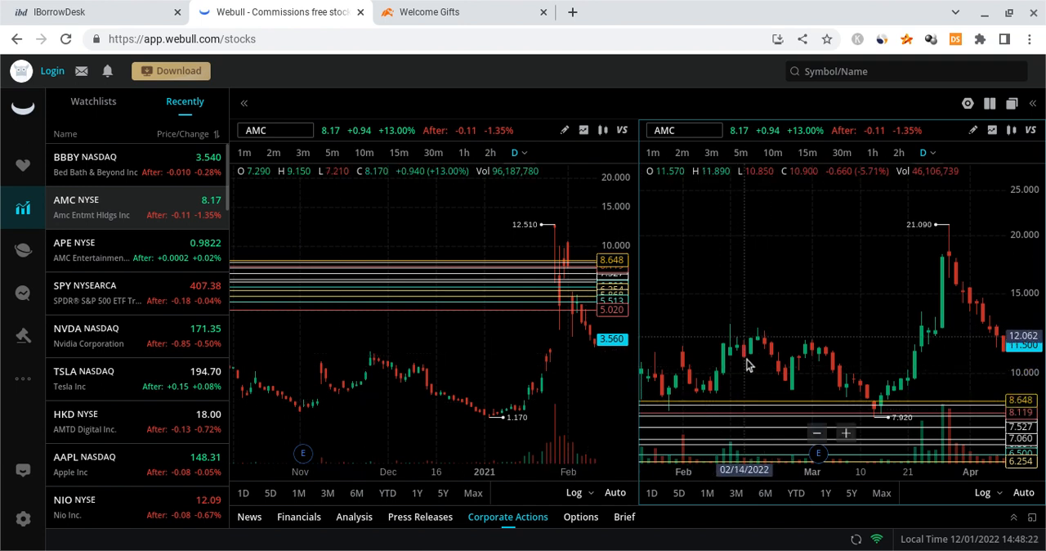
{"action": "mouse_move", "coordinate": [415, 394]}
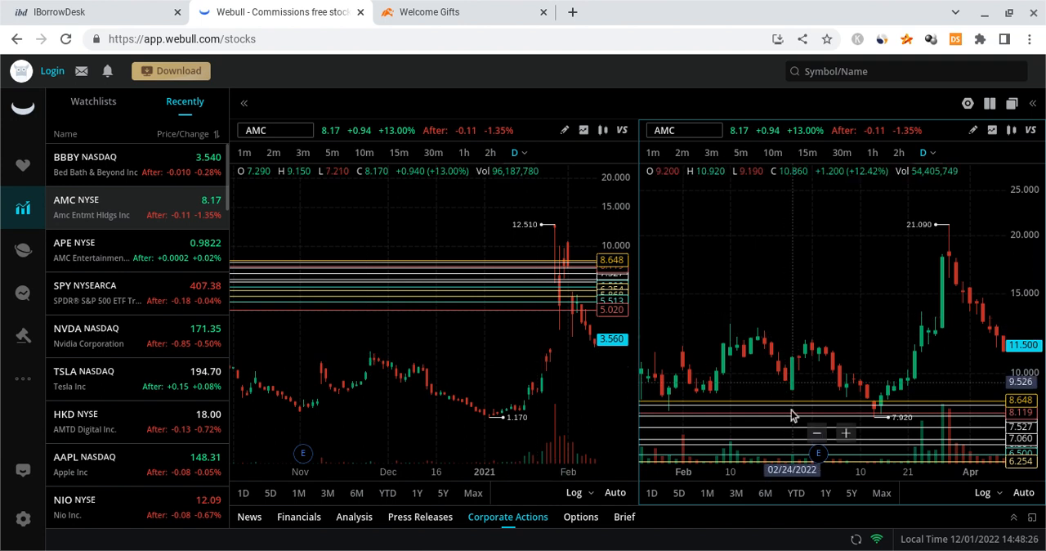
{"action": "mouse_move", "coordinate": [815, 367]}
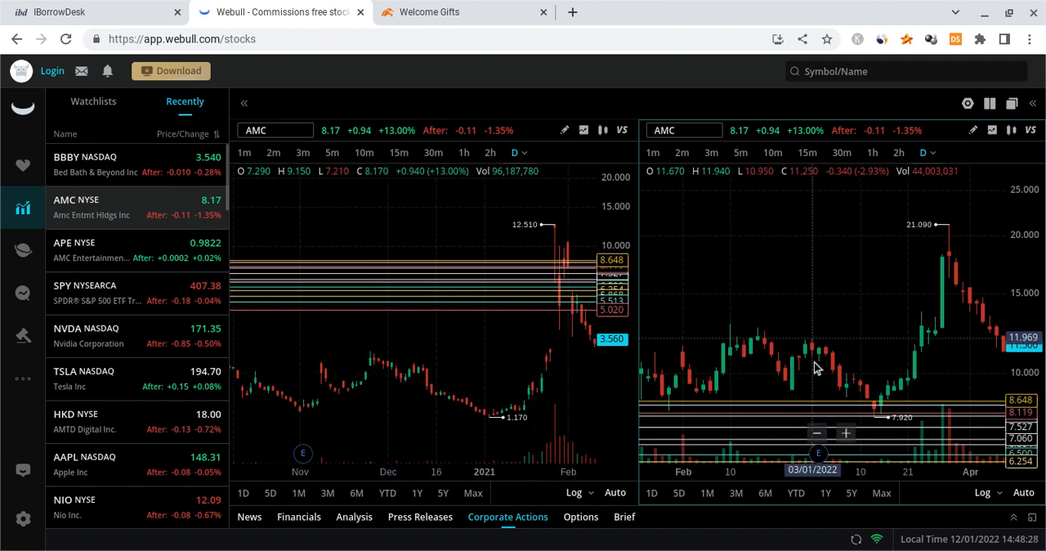
{"action": "mouse_move", "coordinate": [408, 405]}
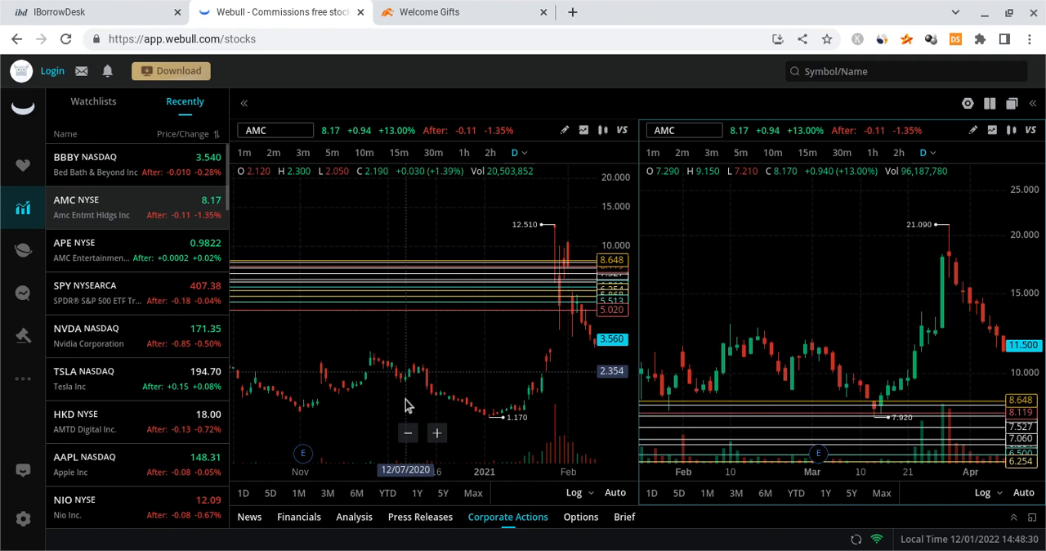
{"action": "mouse_move", "coordinate": [503, 453]}
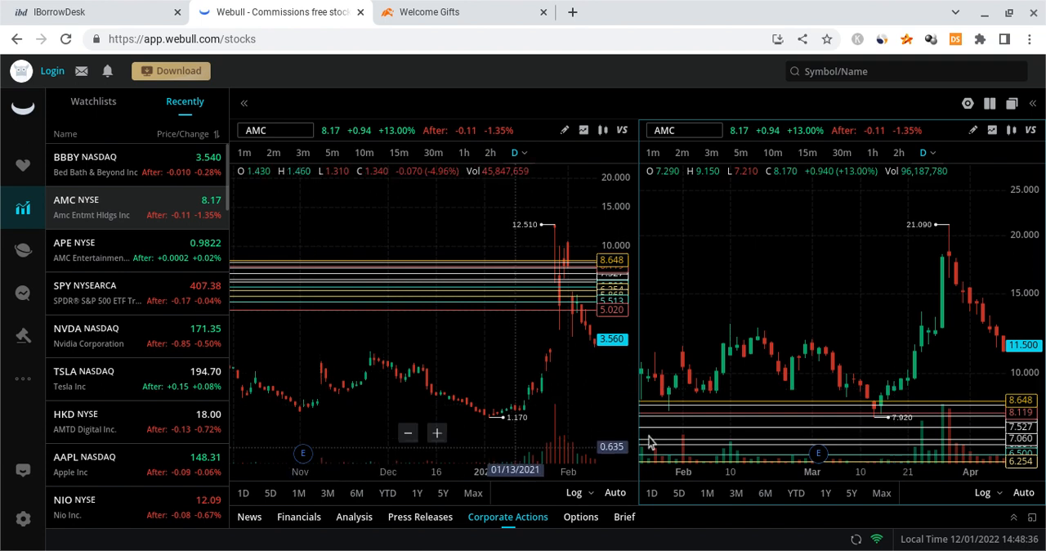
{"action": "mouse_move", "coordinate": [592, 317]}
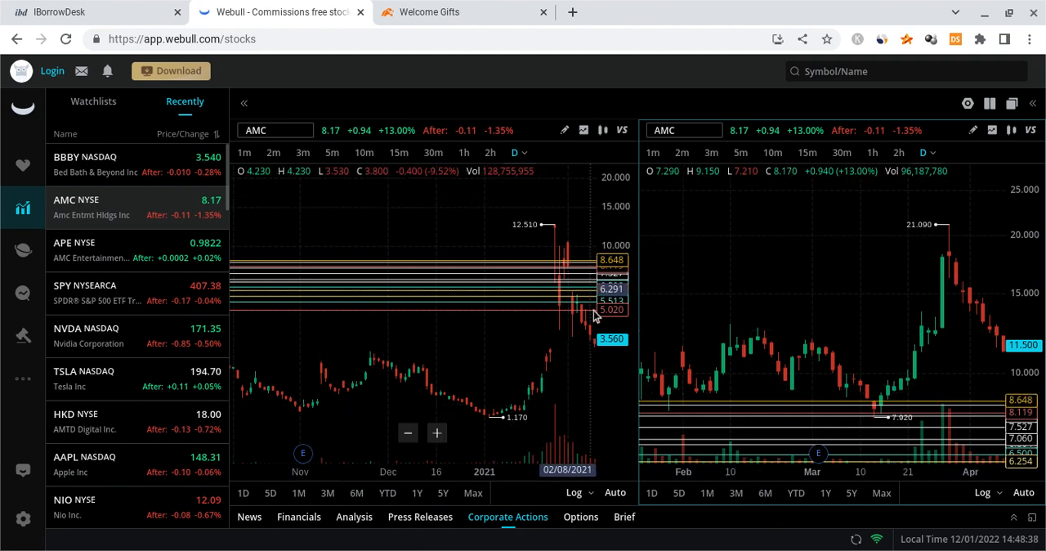
{"action": "mouse_move", "coordinate": [441, 286]}
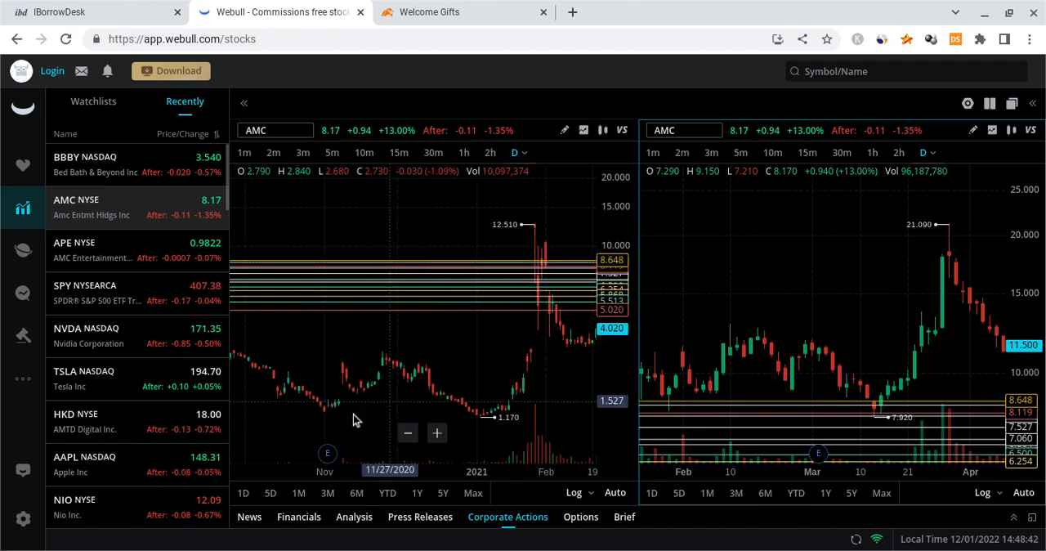
{"action": "mouse_move", "coordinate": [366, 186]}
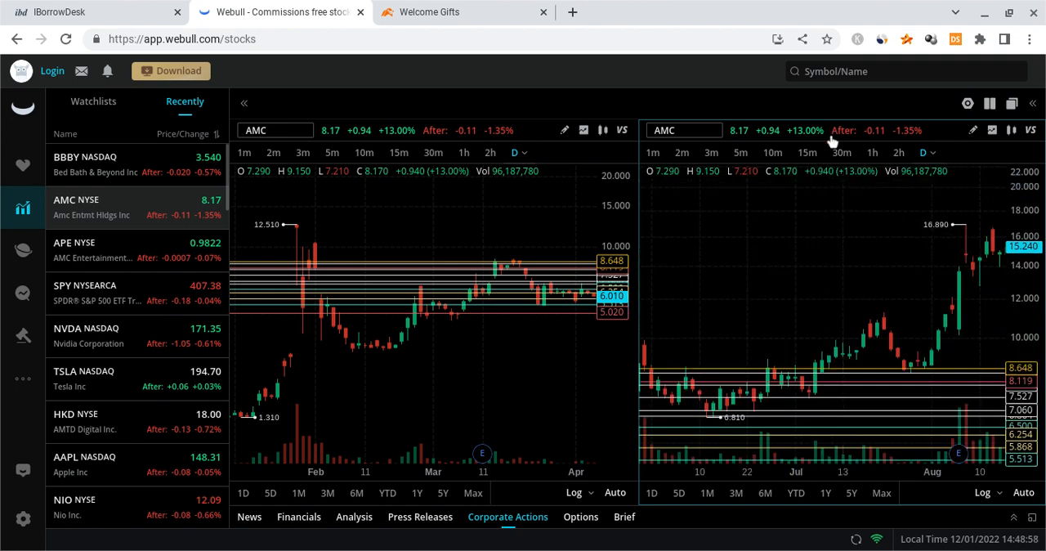
Hide the drawn horizontal price lines on both AMC charts
{"action": "left_click", "coordinate": [992, 130]}
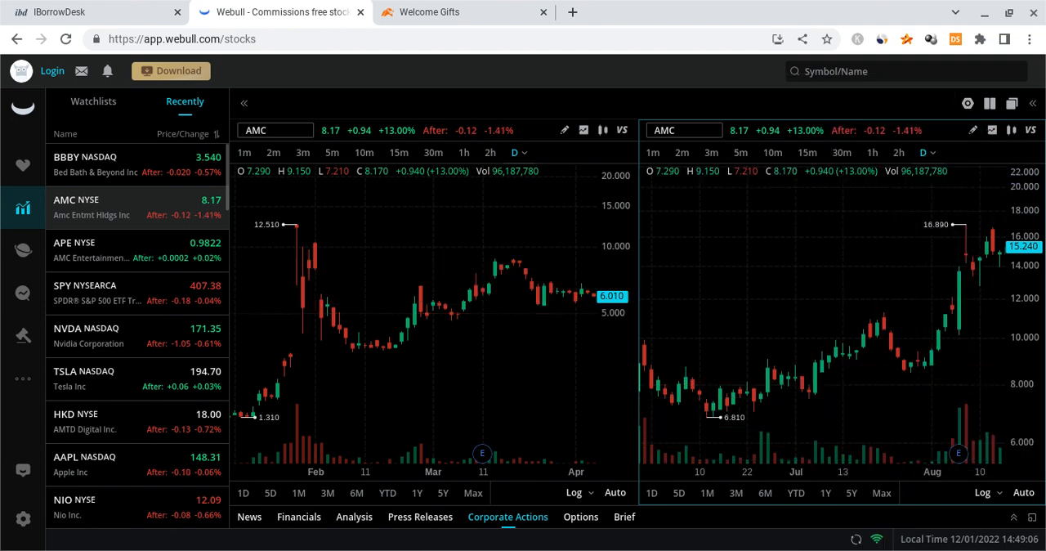
{"action": "mouse_move", "coordinate": [804, 346]}
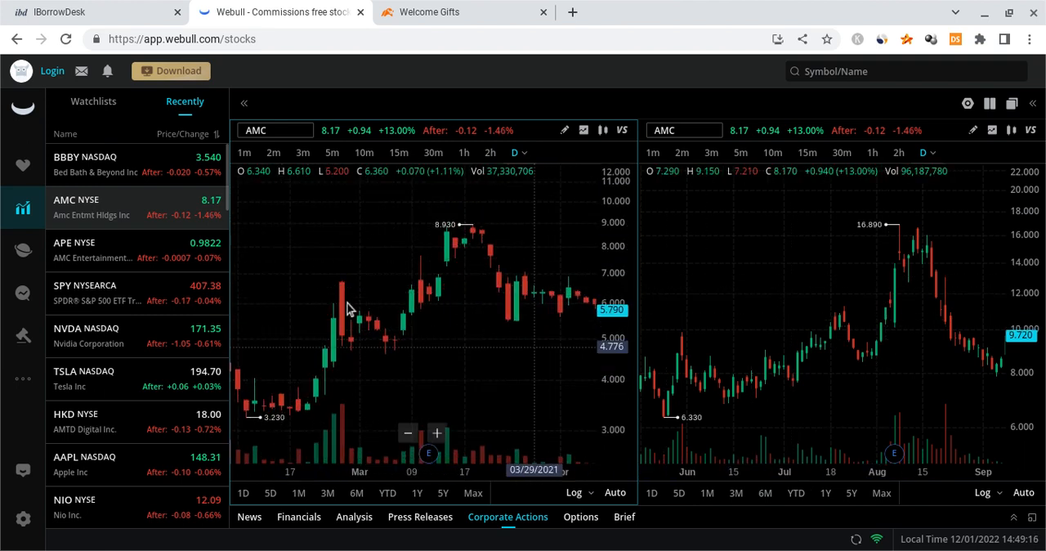
{"action": "mouse_move", "coordinate": [508, 279]}
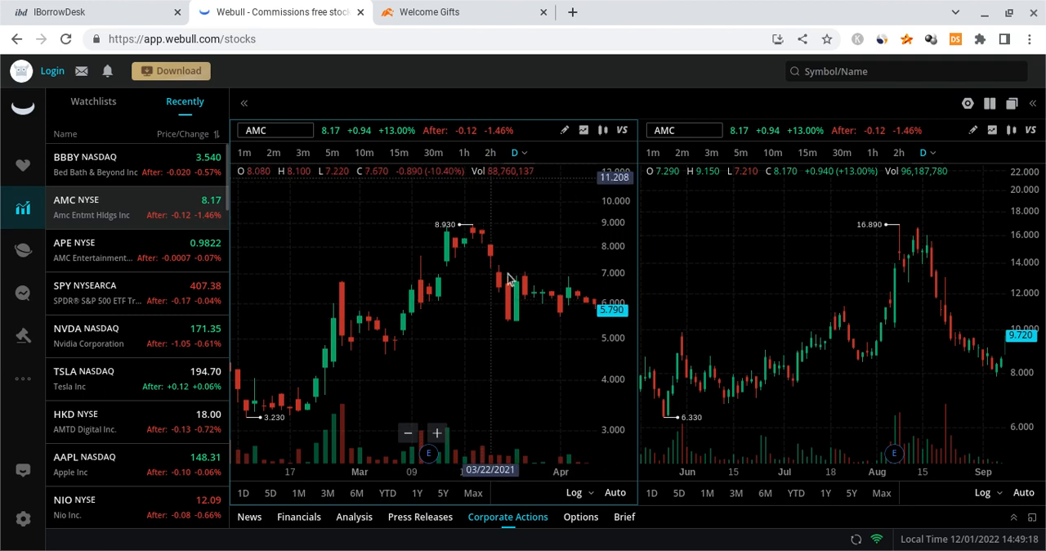
{"action": "mouse_move", "coordinate": [721, 279]}
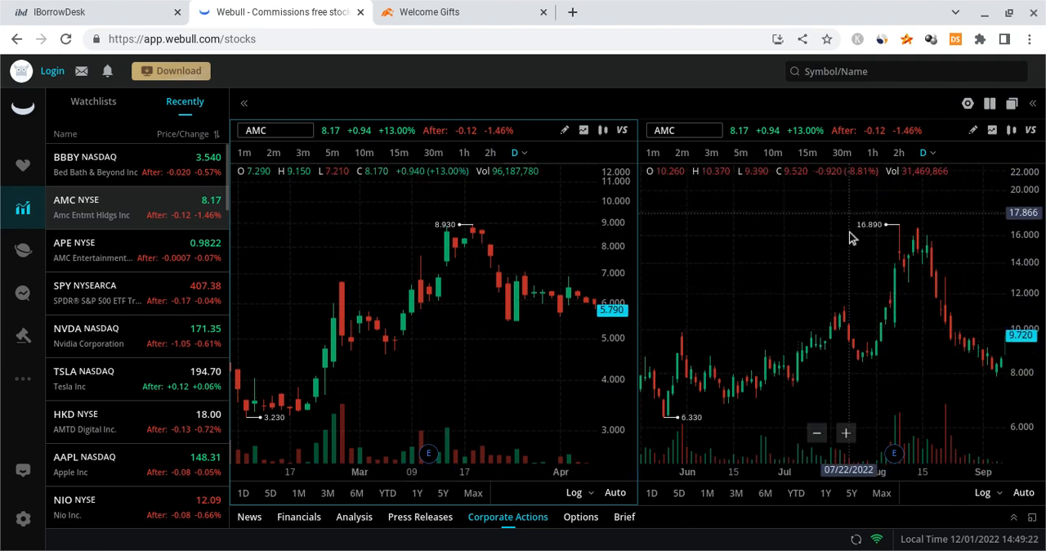
{"action": "mouse_move", "coordinate": [662, 378]}
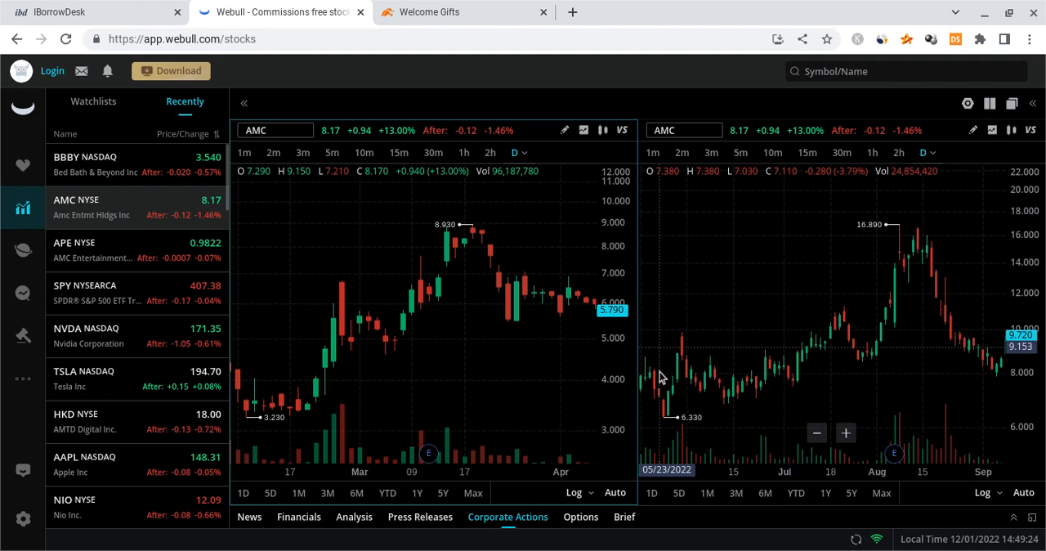
{"action": "mouse_move", "coordinate": [790, 380]}
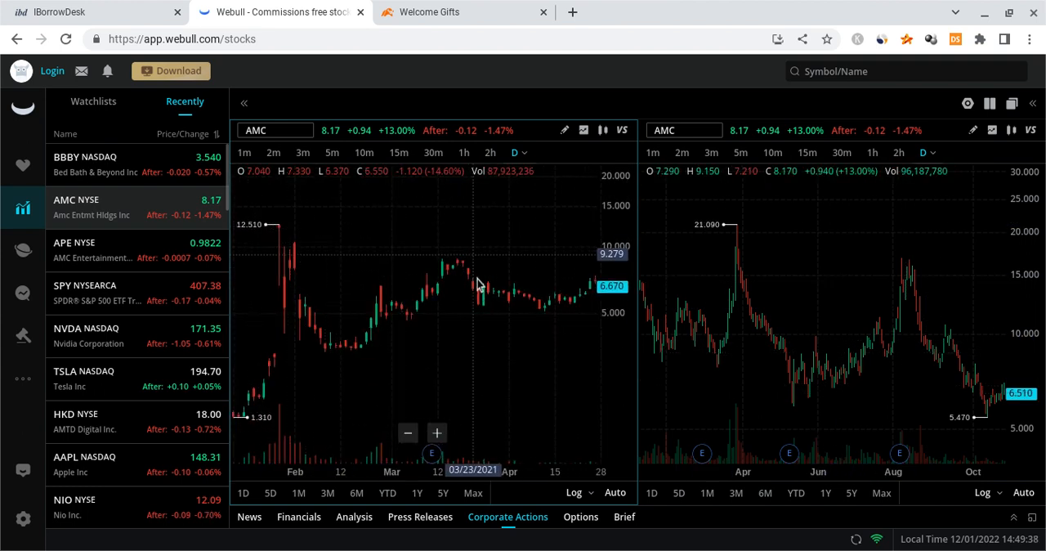
{"action": "mouse_move", "coordinate": [470, 284]}
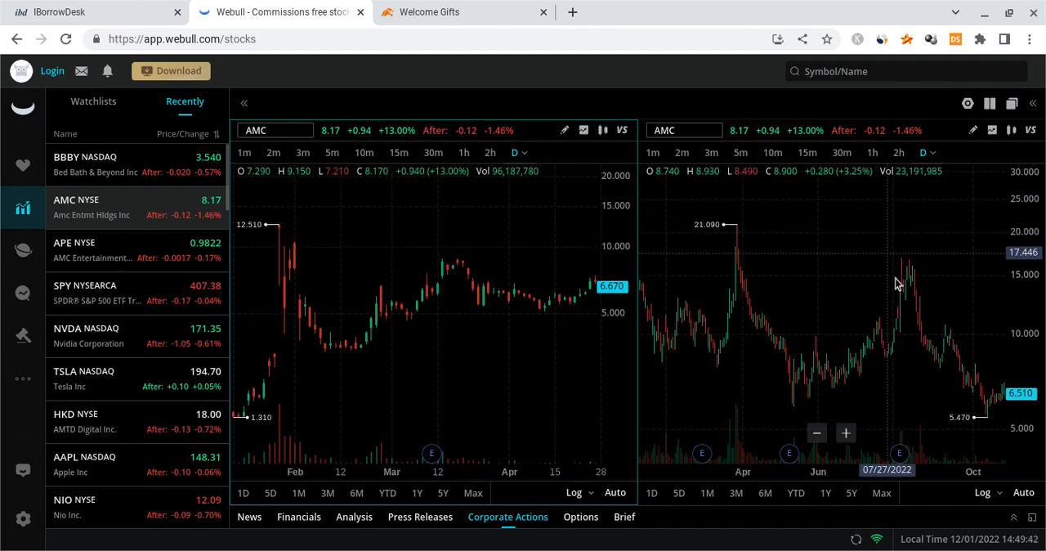
{"action": "mouse_move", "coordinate": [936, 332]}
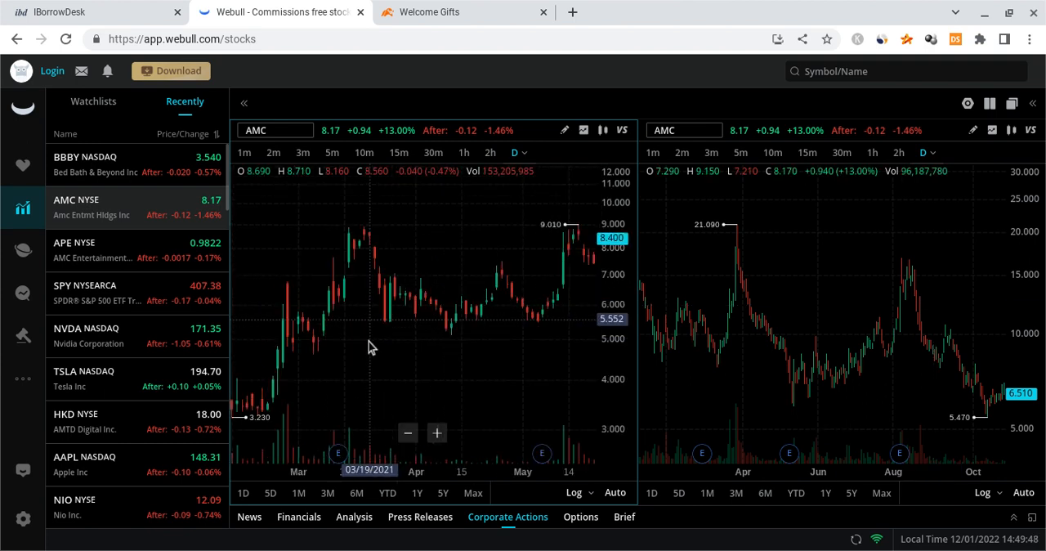
{"action": "mouse_move", "coordinate": [461, 431]}
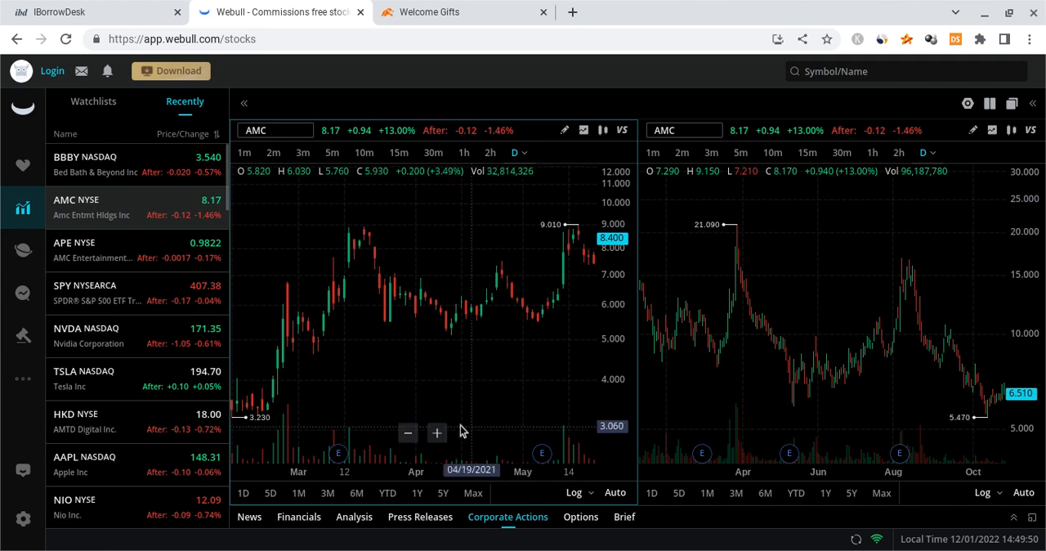
{"action": "mouse_move", "coordinate": [446, 373]}
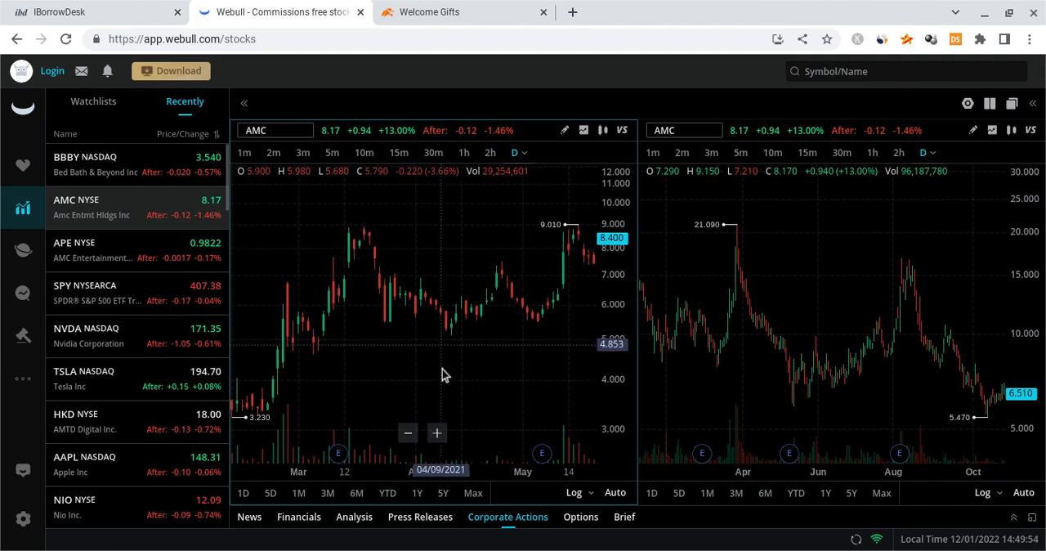
{"action": "mouse_move", "coordinate": [478, 364]}
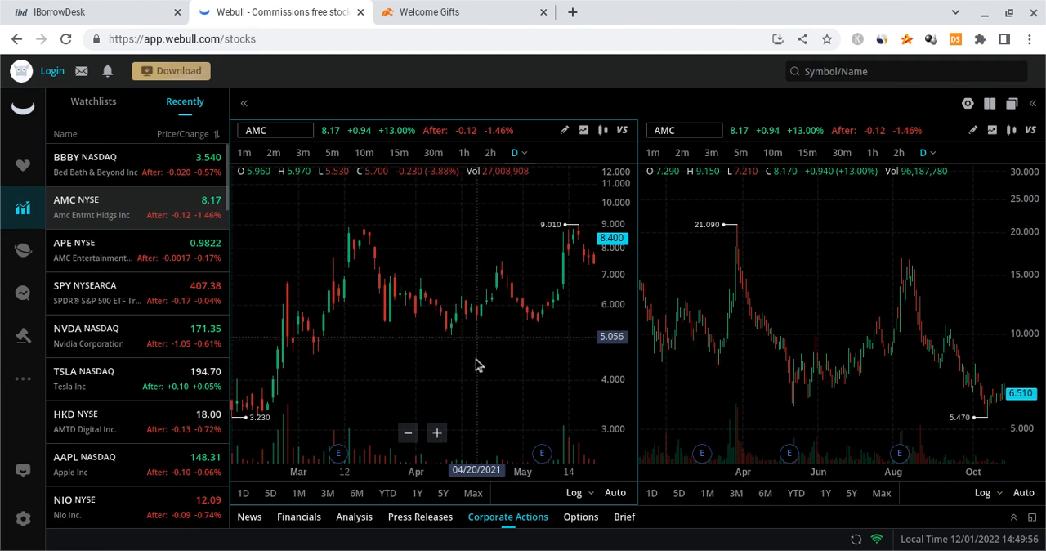
{"action": "mouse_move", "coordinate": [958, 375]}
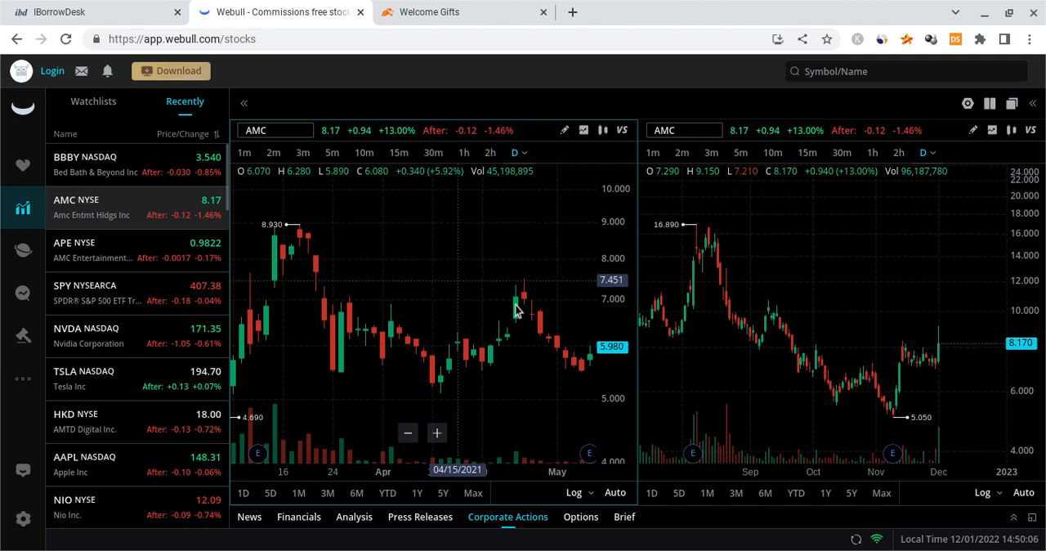
{"action": "mouse_move", "coordinate": [859, 350]}
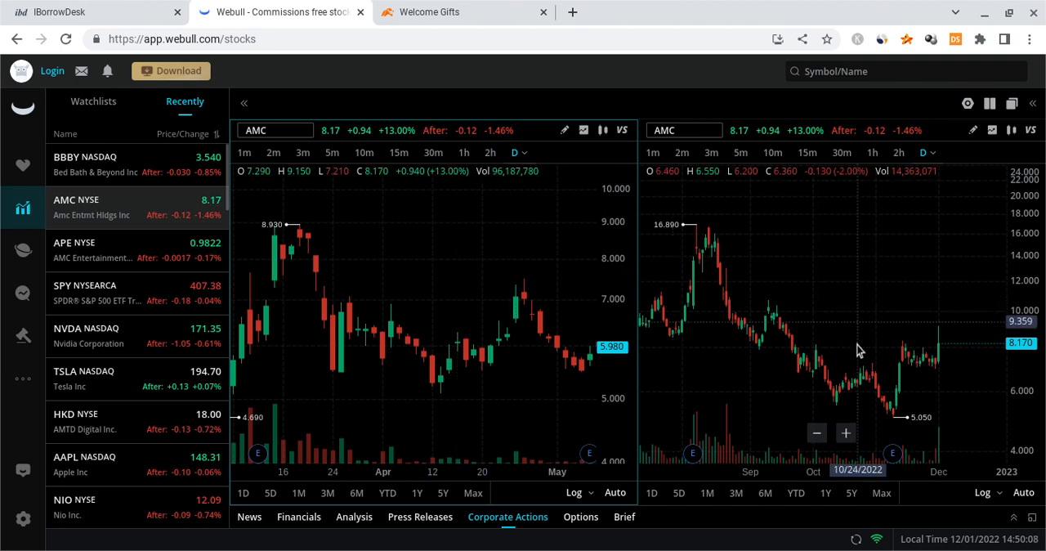
{"action": "mouse_move", "coordinate": [822, 427]}
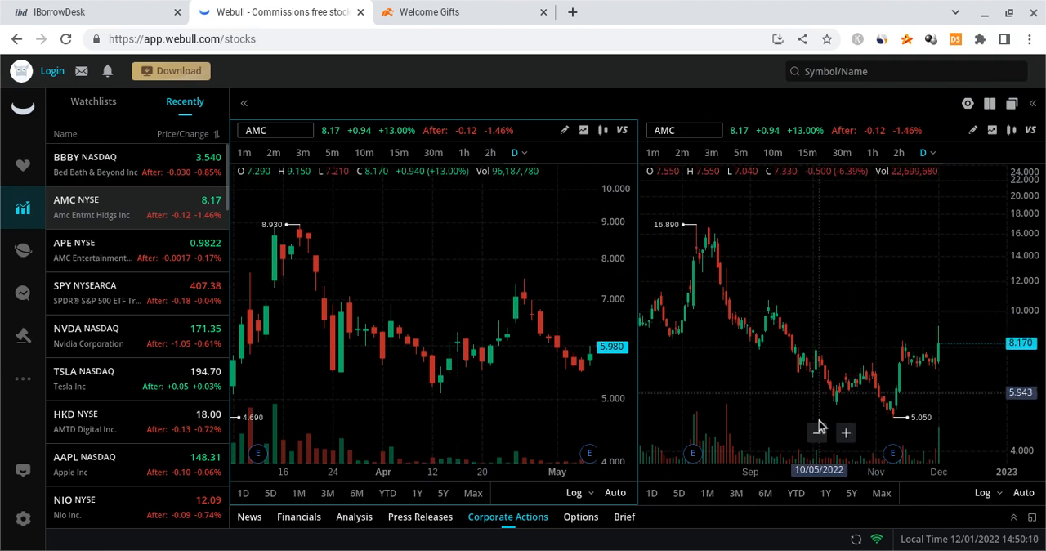
{"action": "mouse_move", "coordinate": [705, 293]}
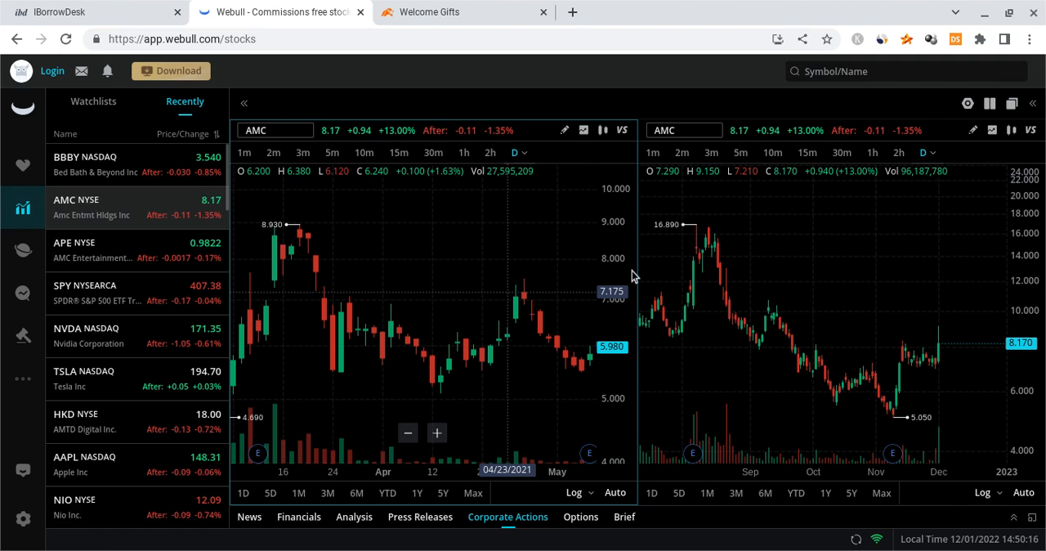
{"action": "mouse_move", "coordinate": [759, 372]}
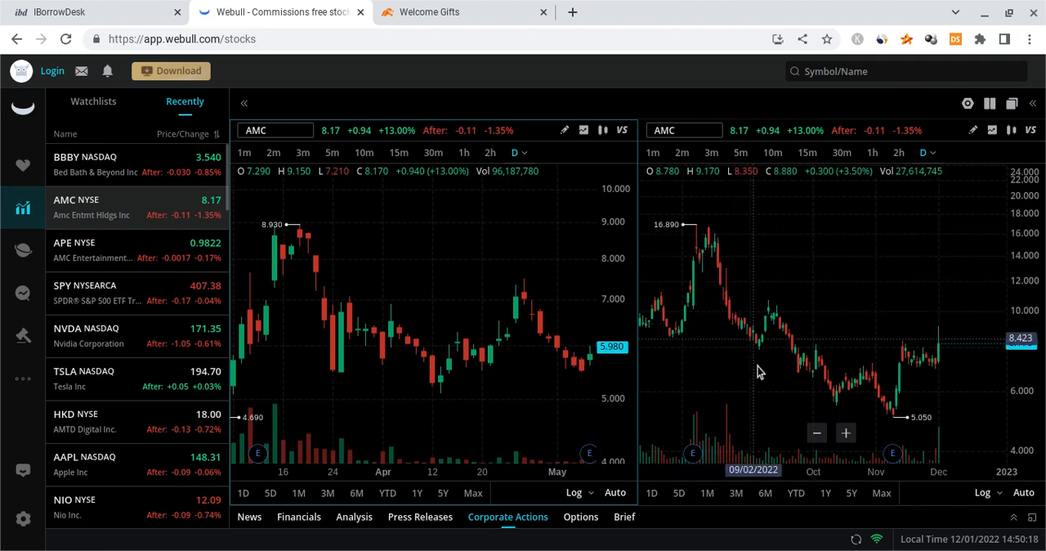
{"action": "mouse_move", "coordinate": [331, 413]}
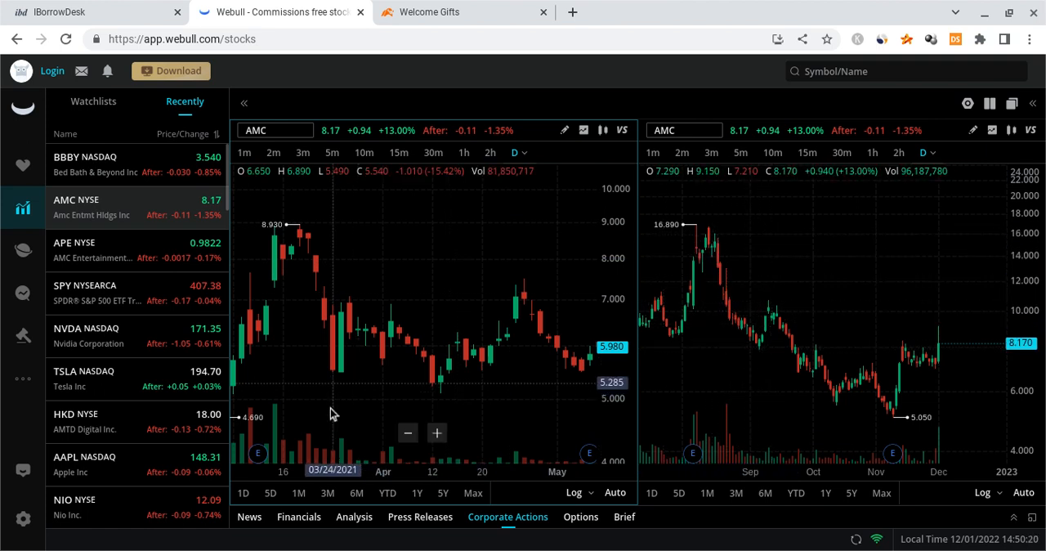
{"action": "mouse_move", "coordinate": [385, 344]}
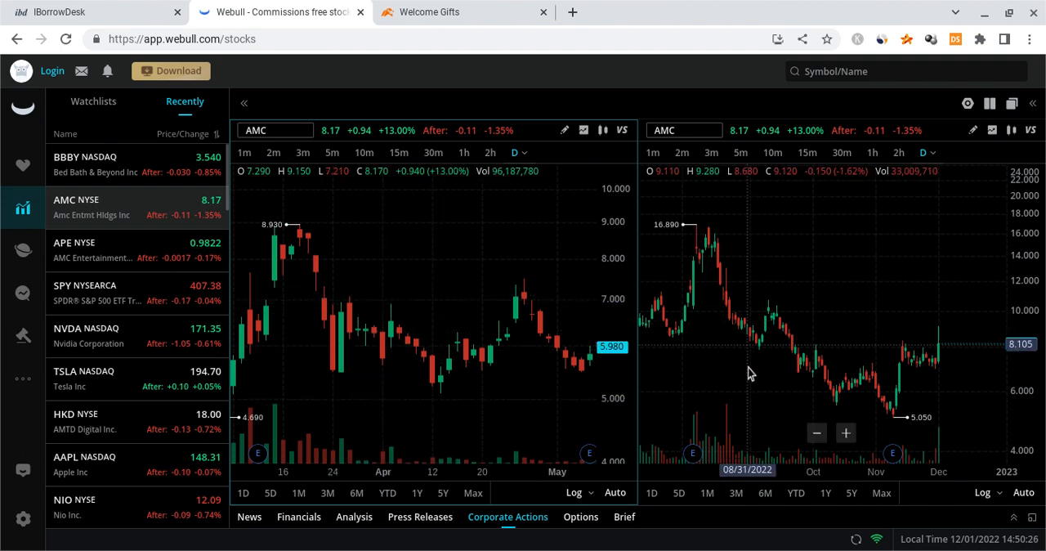
{"action": "mouse_move", "coordinate": [760, 380]}
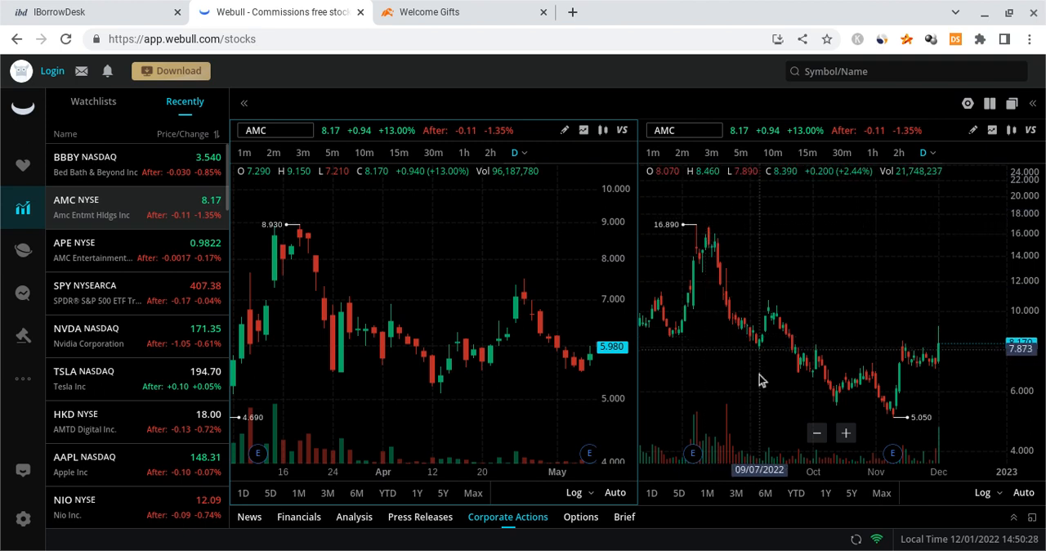
{"action": "mouse_move", "coordinate": [727, 303]}
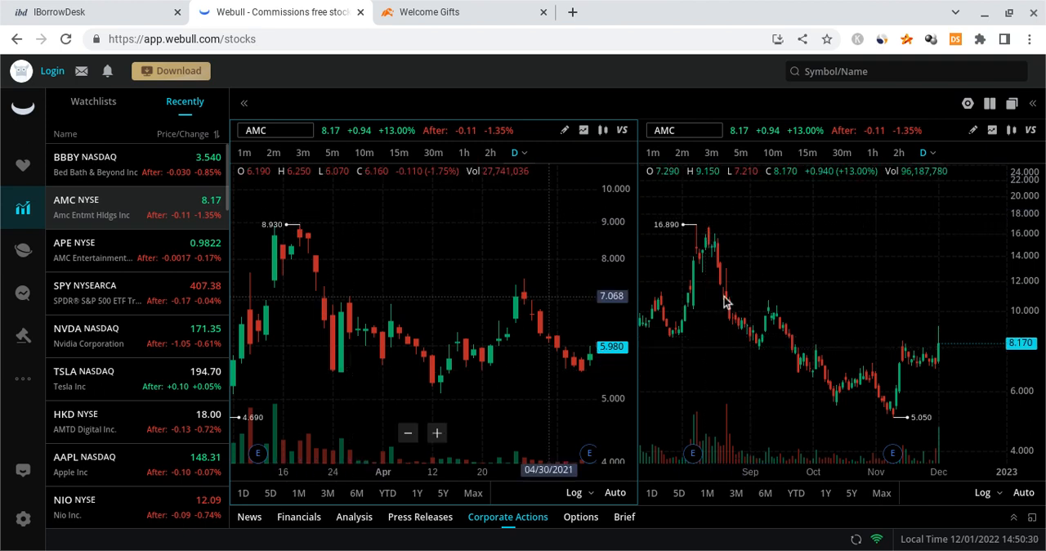
{"action": "mouse_move", "coordinate": [807, 398]}
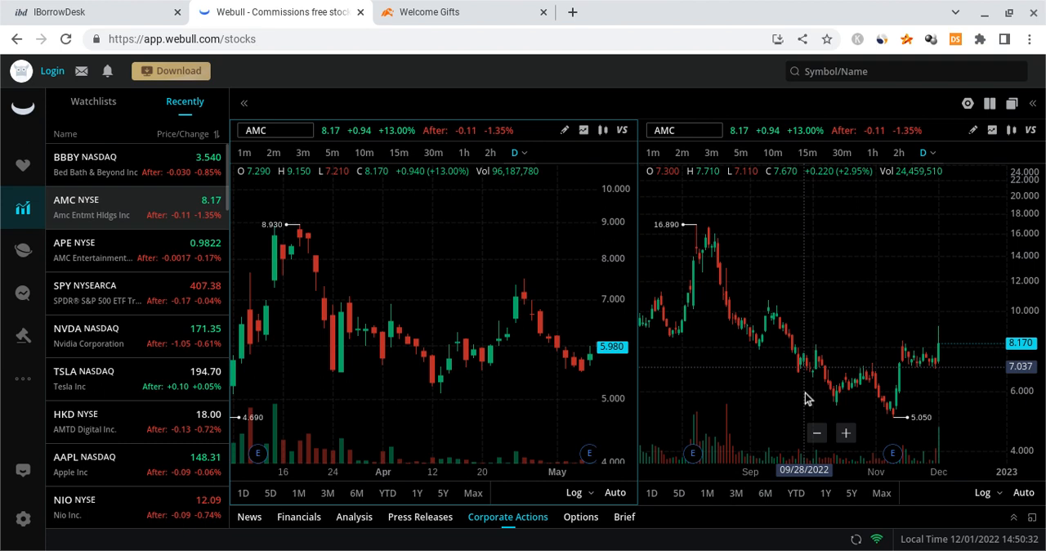
{"action": "mouse_move", "coordinate": [846, 441]}
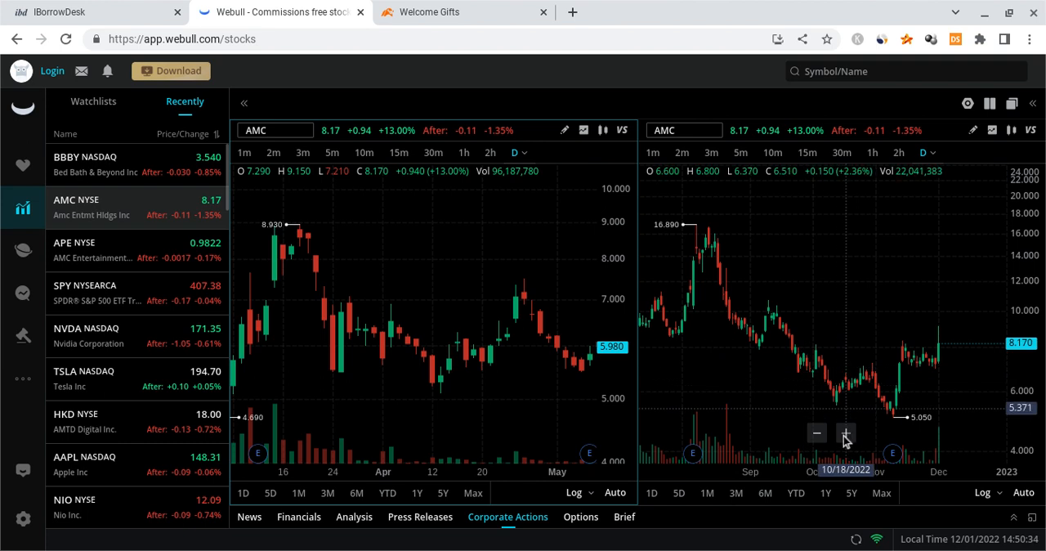
{"action": "mouse_move", "coordinate": [842, 437]}
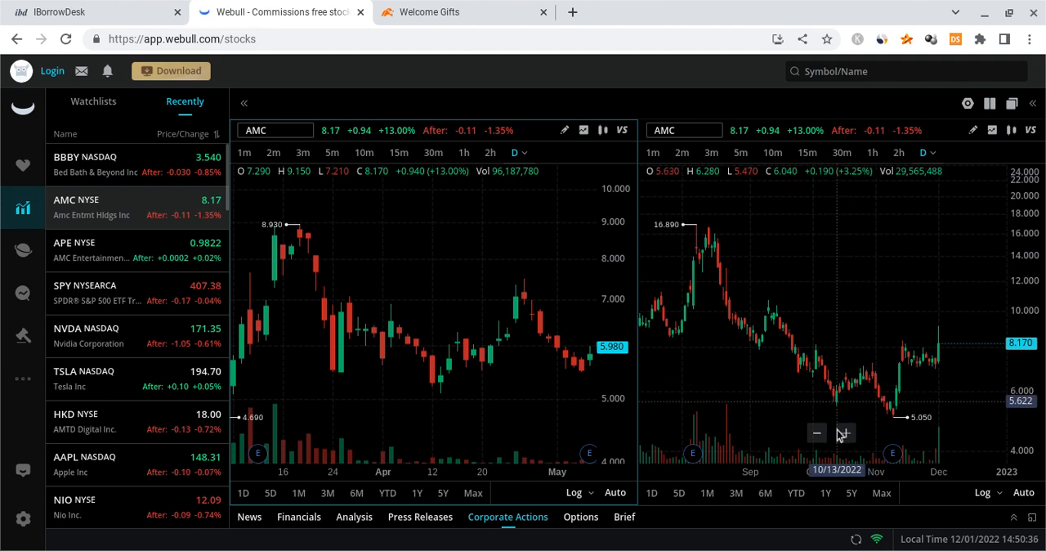
{"action": "mouse_move", "coordinate": [867, 403]}
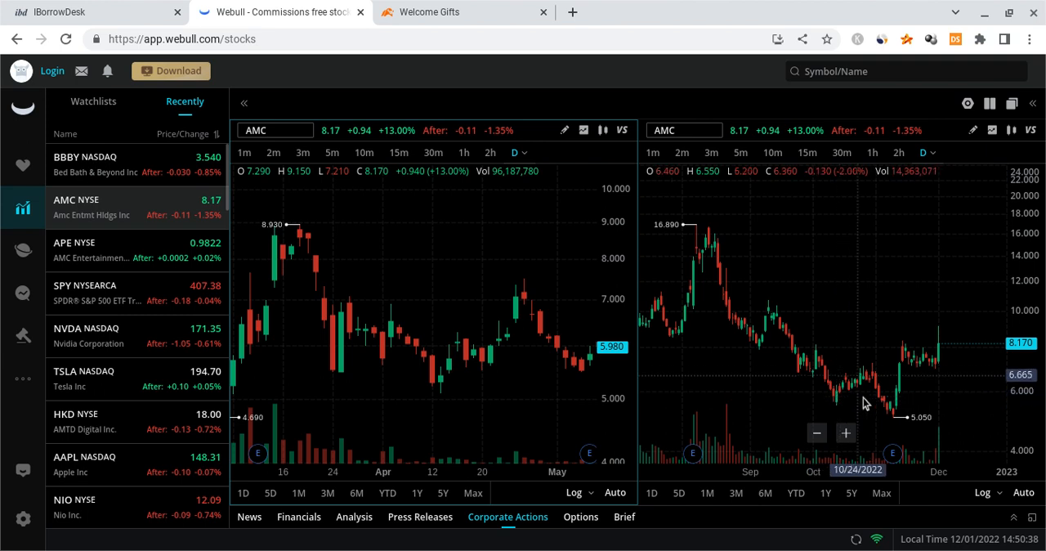
{"action": "mouse_move", "coordinate": [906, 455]}
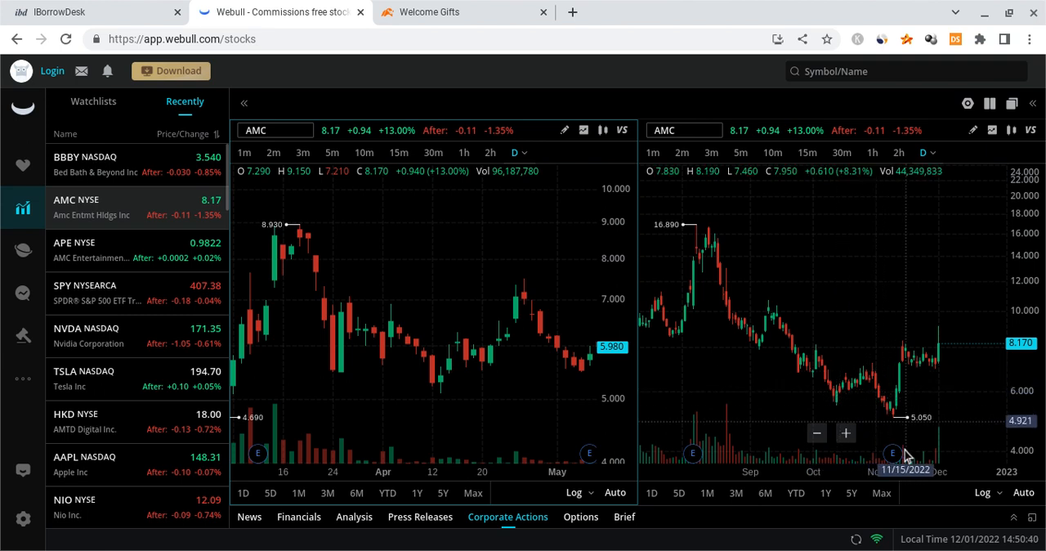
{"action": "mouse_move", "coordinate": [431, 402]}
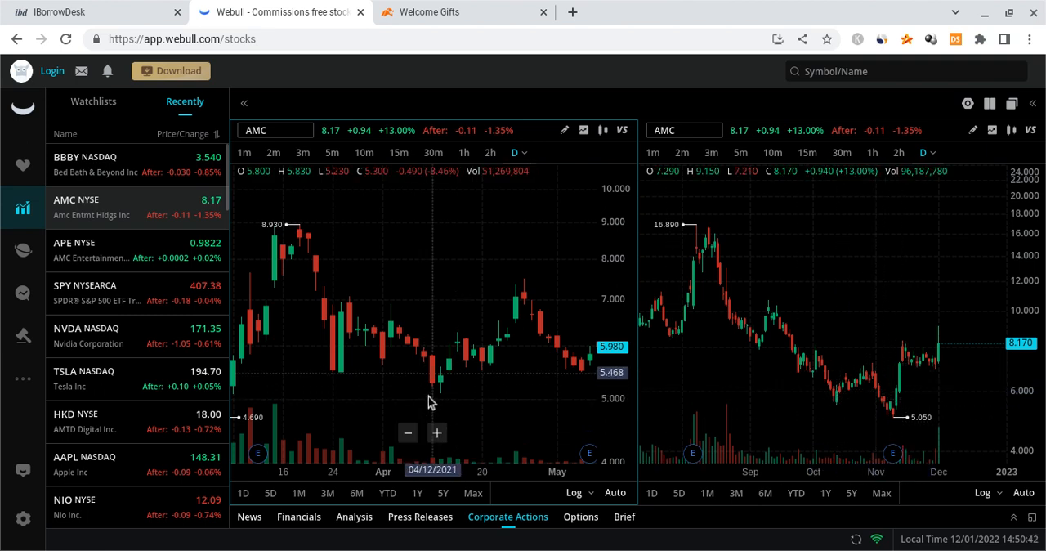
{"action": "mouse_move", "coordinate": [445, 413]}
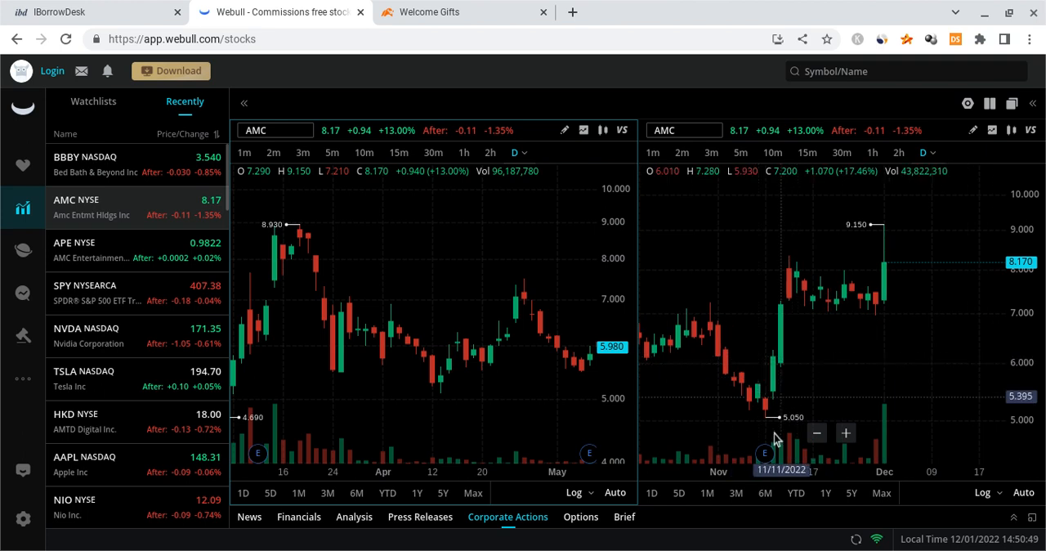
{"action": "mouse_move", "coordinate": [828, 409]}
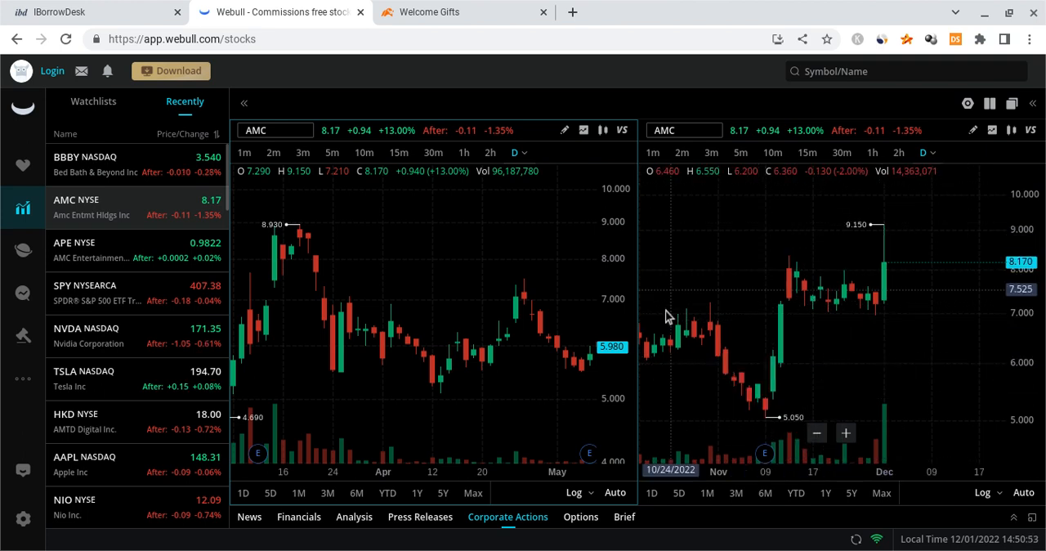
{"action": "mouse_move", "coordinate": [905, 257]}
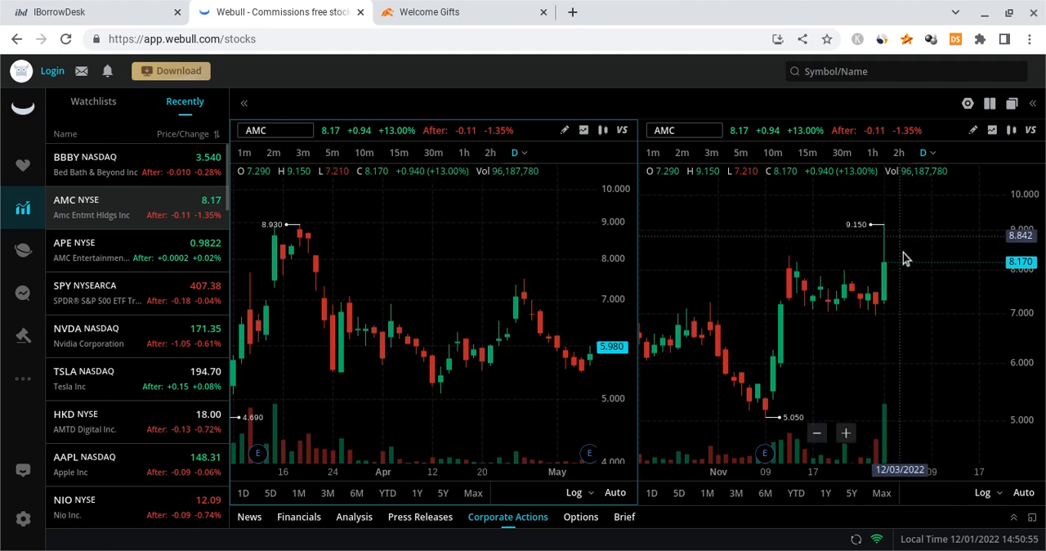
{"action": "mouse_move", "coordinate": [865, 261]}
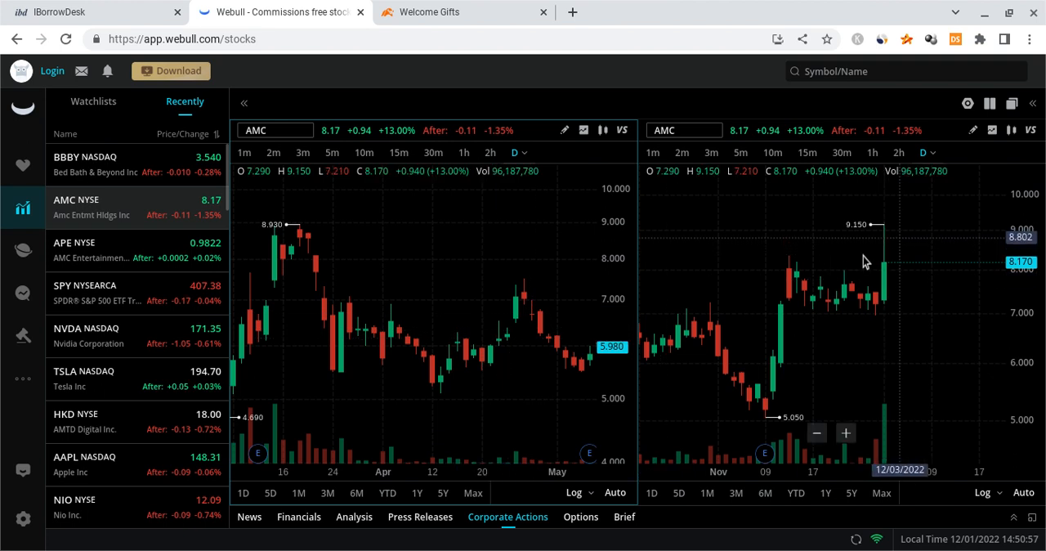
{"action": "mouse_move", "coordinate": [484, 336]}
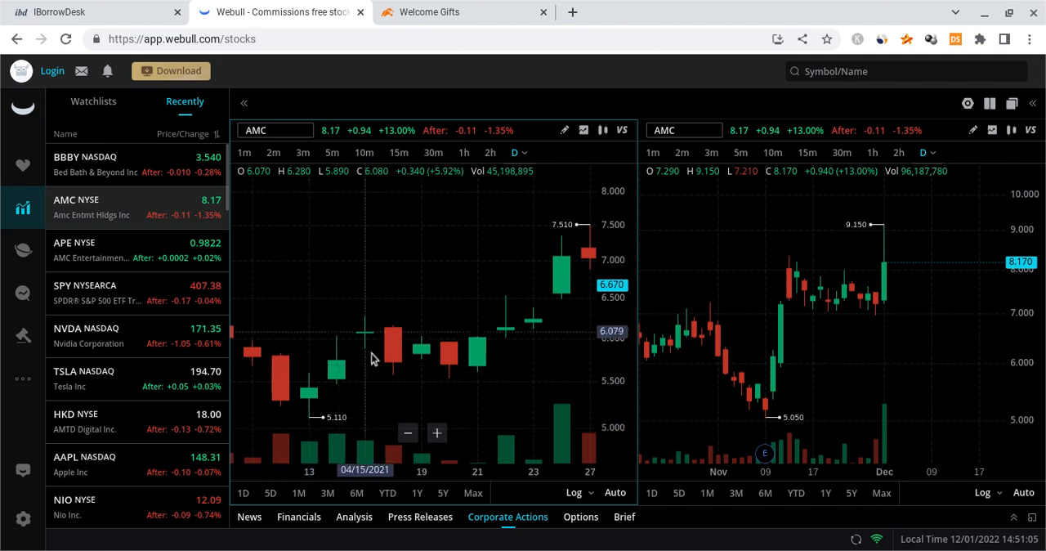
{"action": "mouse_move", "coordinate": [303, 458]}
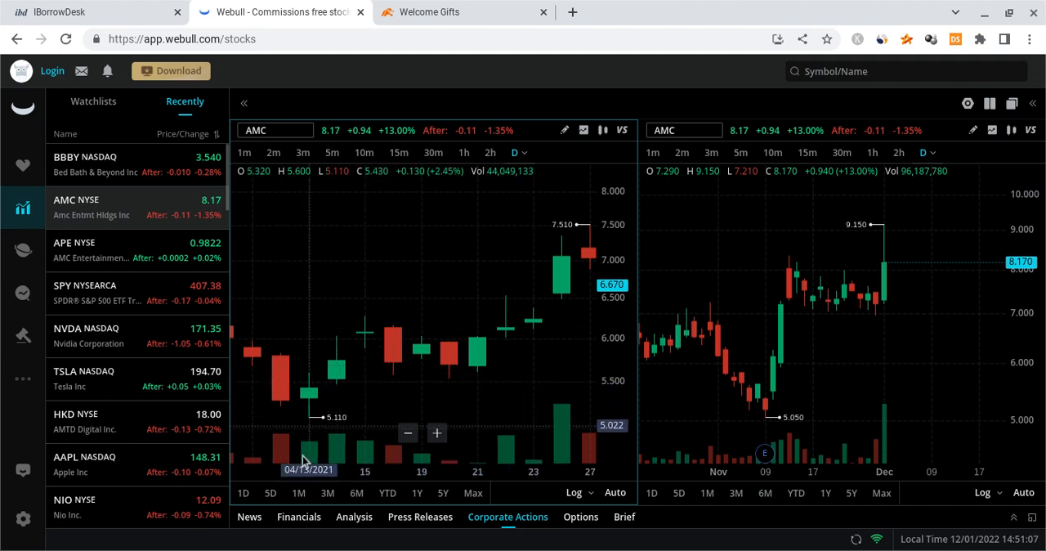
{"action": "mouse_move", "coordinate": [780, 299]}
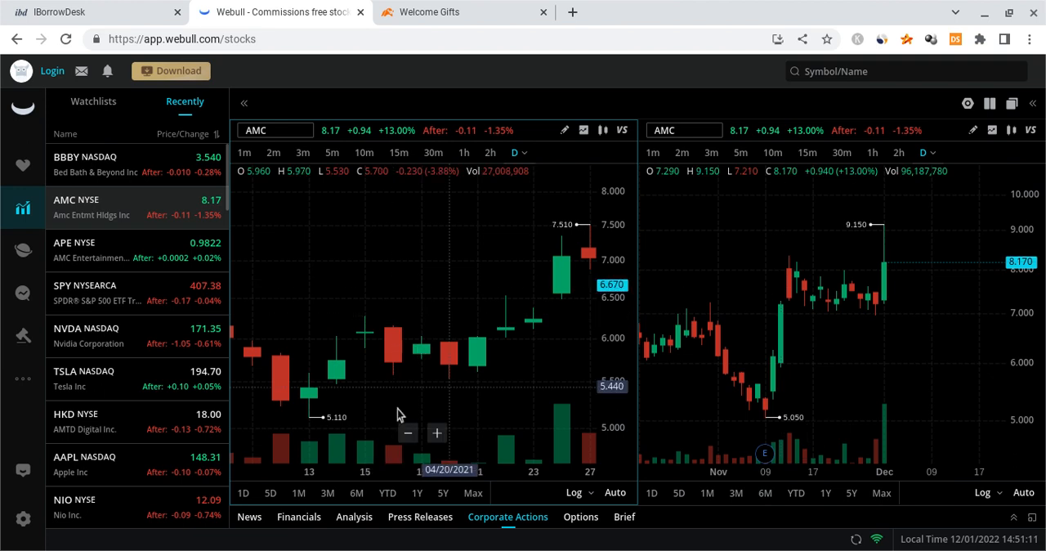
{"action": "mouse_move", "coordinate": [555, 328]}
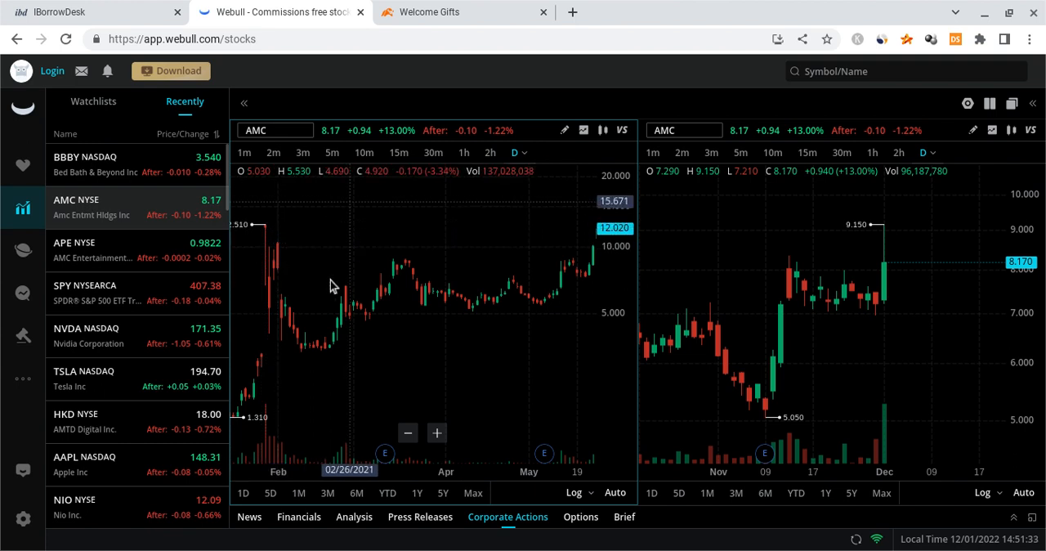
{"action": "mouse_move", "coordinate": [276, 237]}
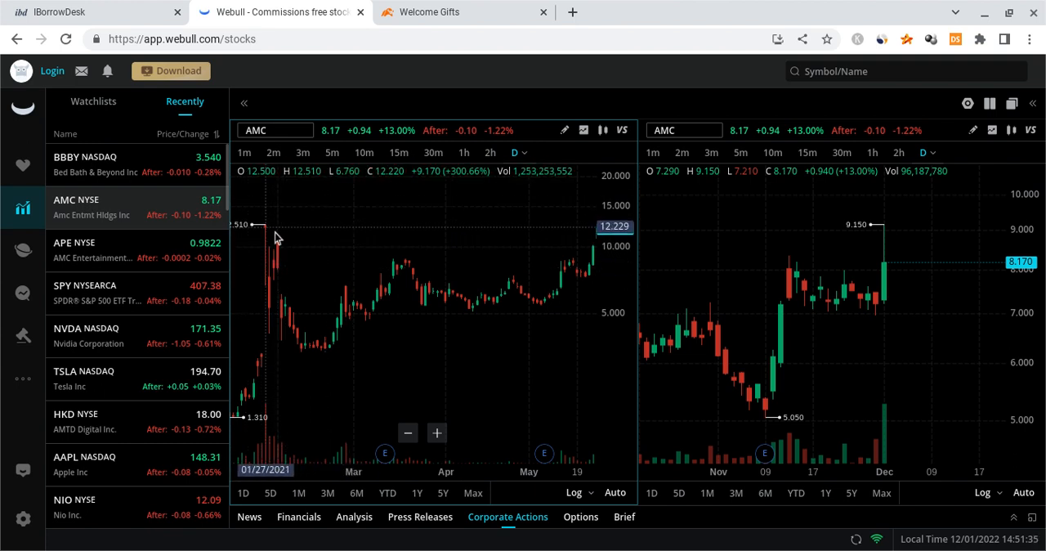
{"action": "mouse_move", "coordinate": [404, 288]}
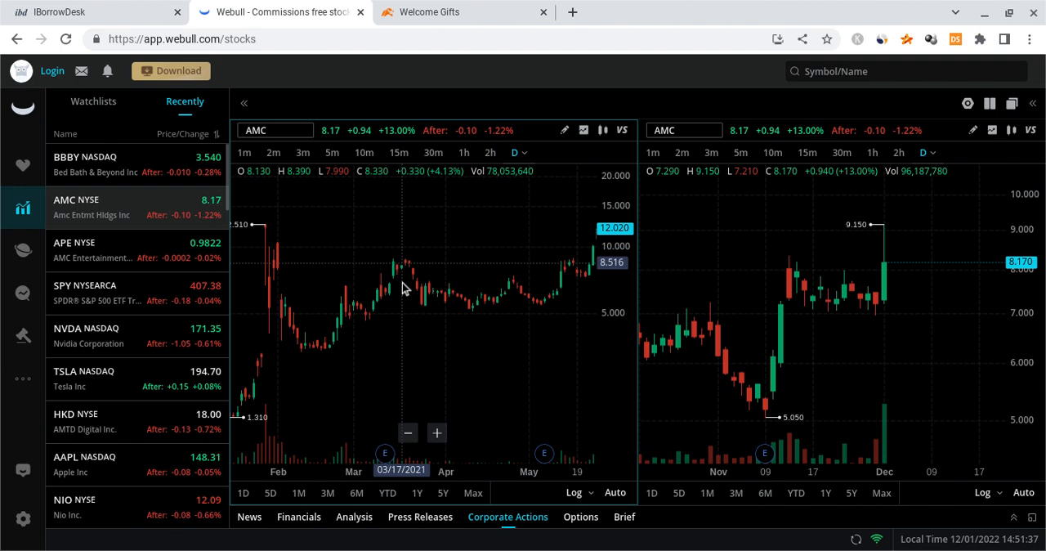
{"action": "mouse_move", "coordinate": [438, 247]}
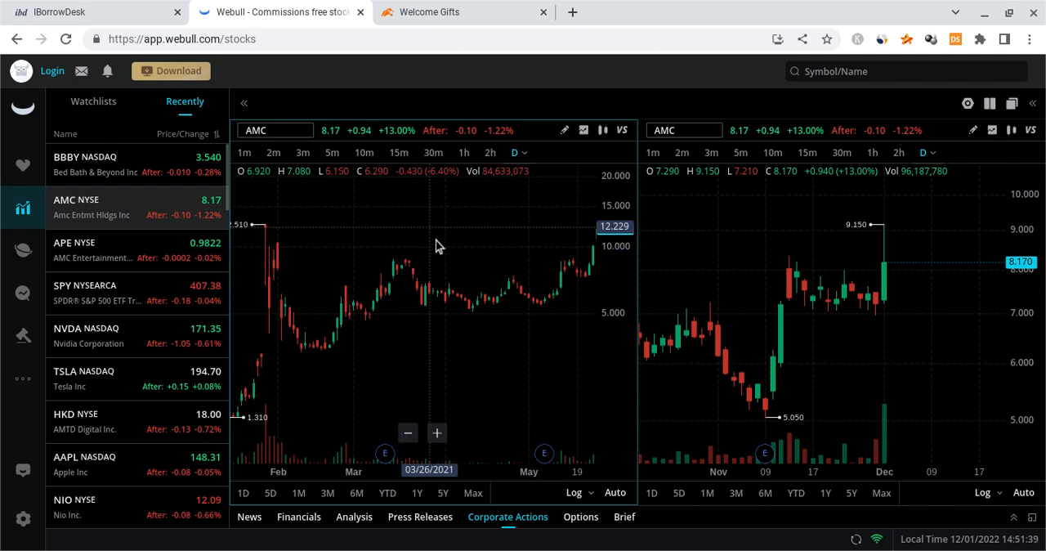
{"action": "mouse_move", "coordinate": [513, 317]}
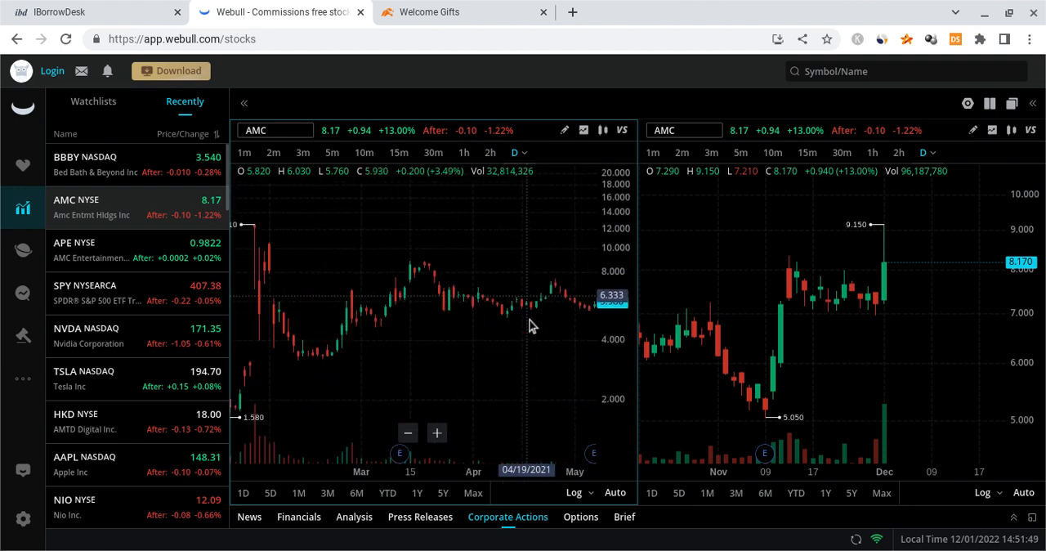
{"action": "mouse_move", "coordinate": [555, 309]}
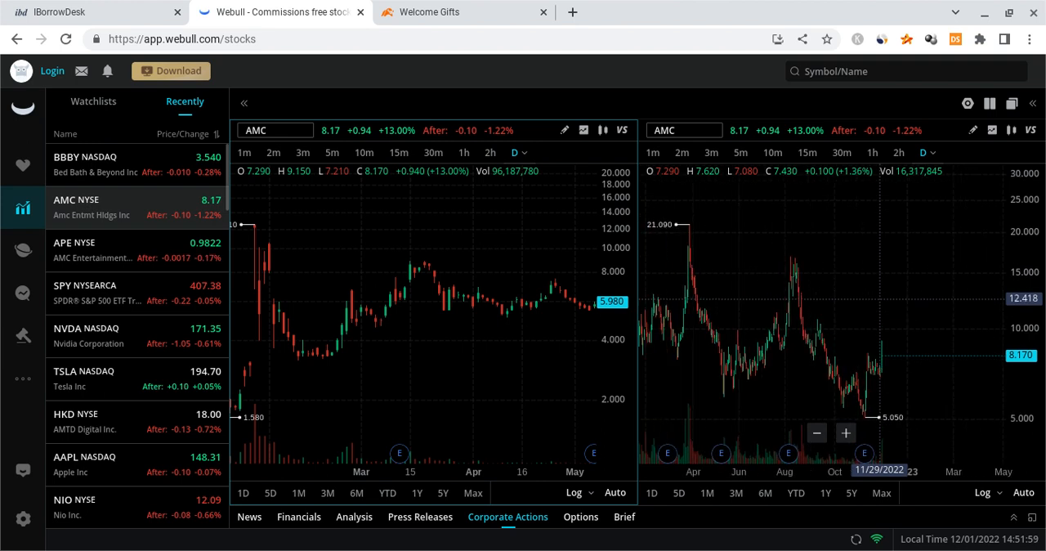
{"action": "mouse_move", "coordinate": [686, 363]}
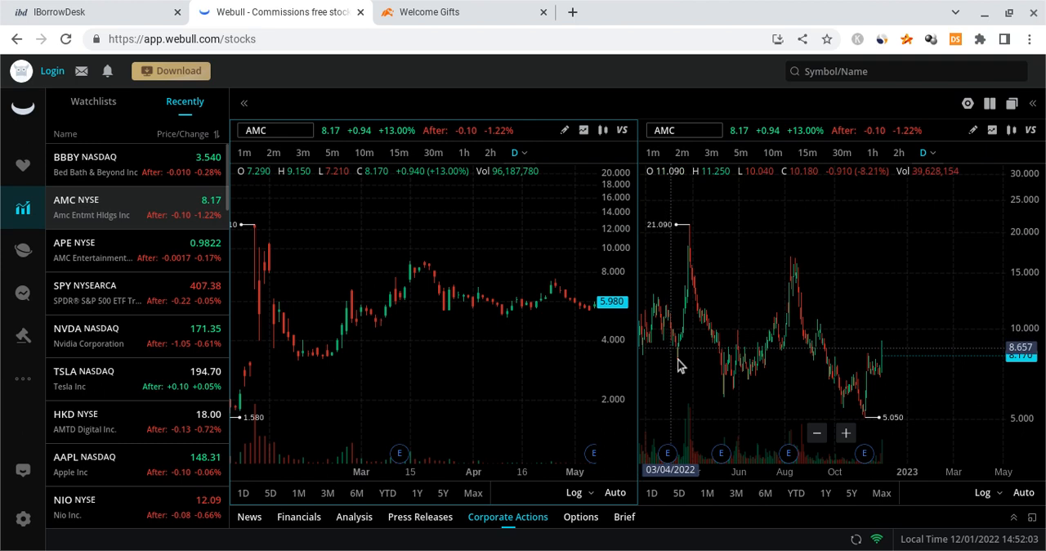
{"action": "mouse_move", "coordinate": [738, 412]}
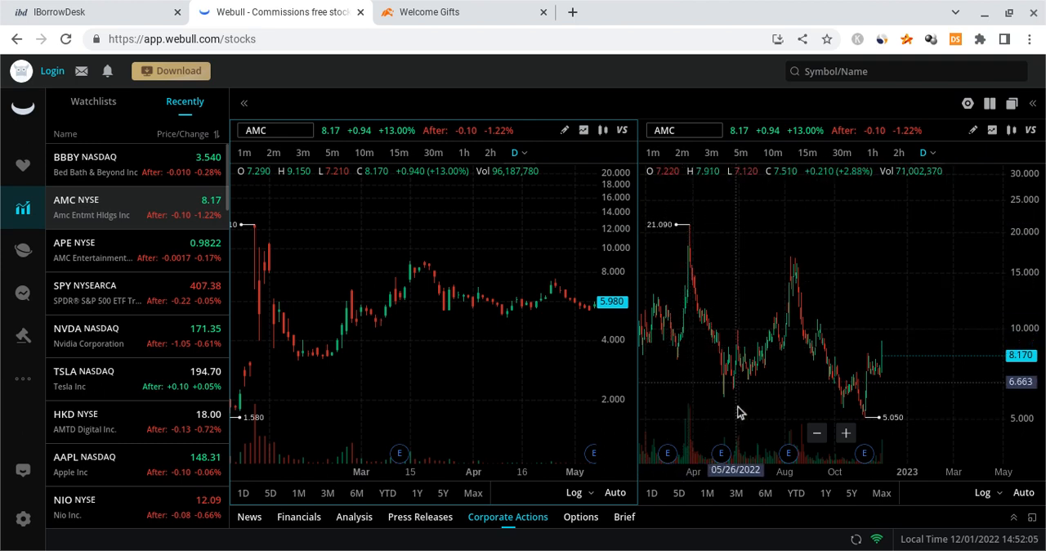
{"action": "mouse_move", "coordinate": [760, 357]}
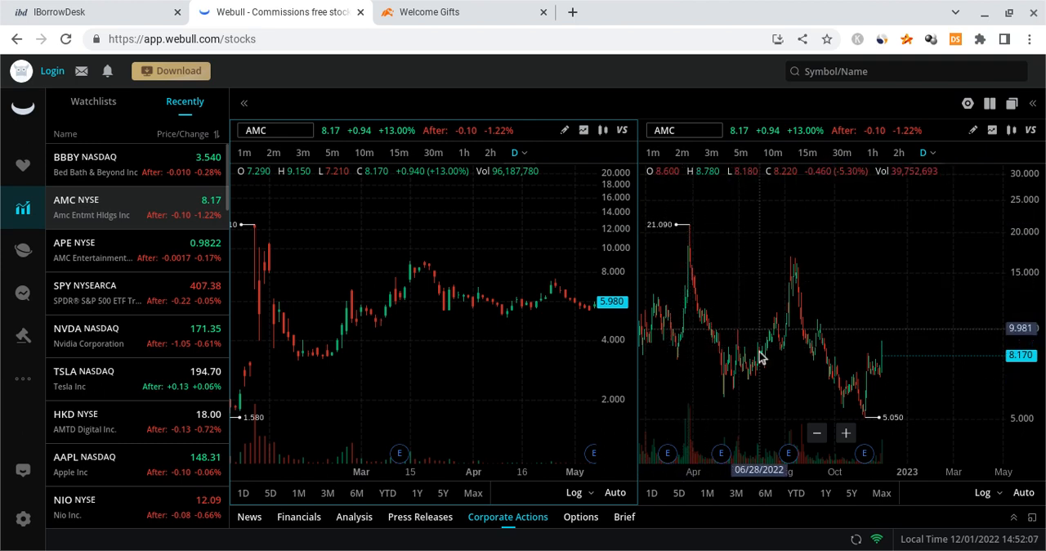
{"action": "mouse_move", "coordinate": [814, 242]}
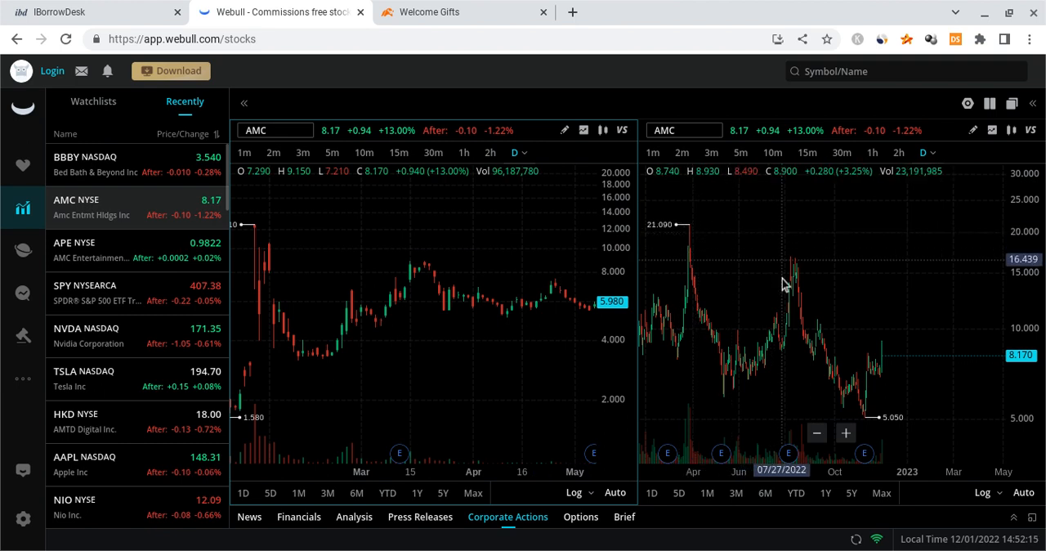
{"action": "mouse_move", "coordinate": [424, 292]}
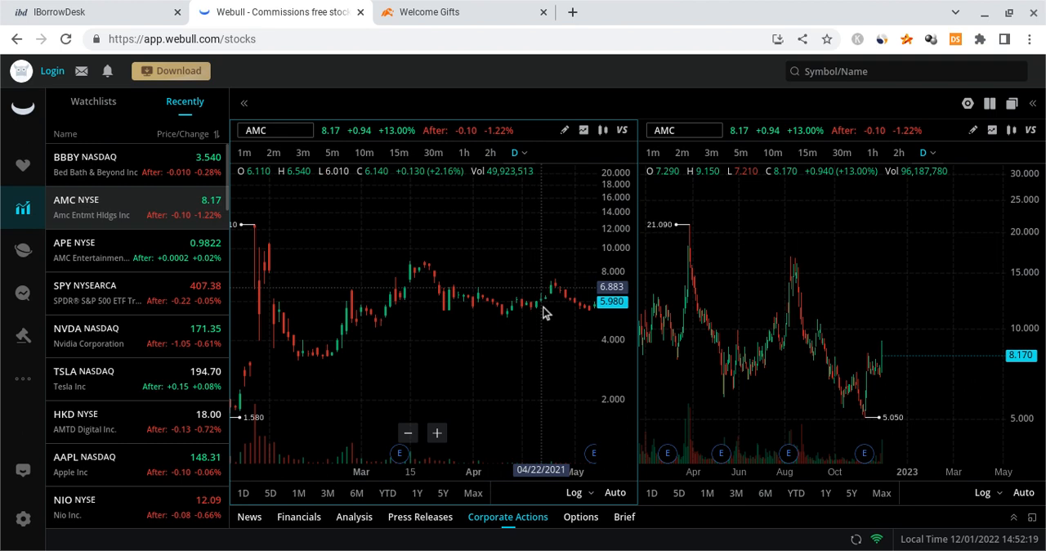
{"action": "mouse_move", "coordinate": [560, 312]}
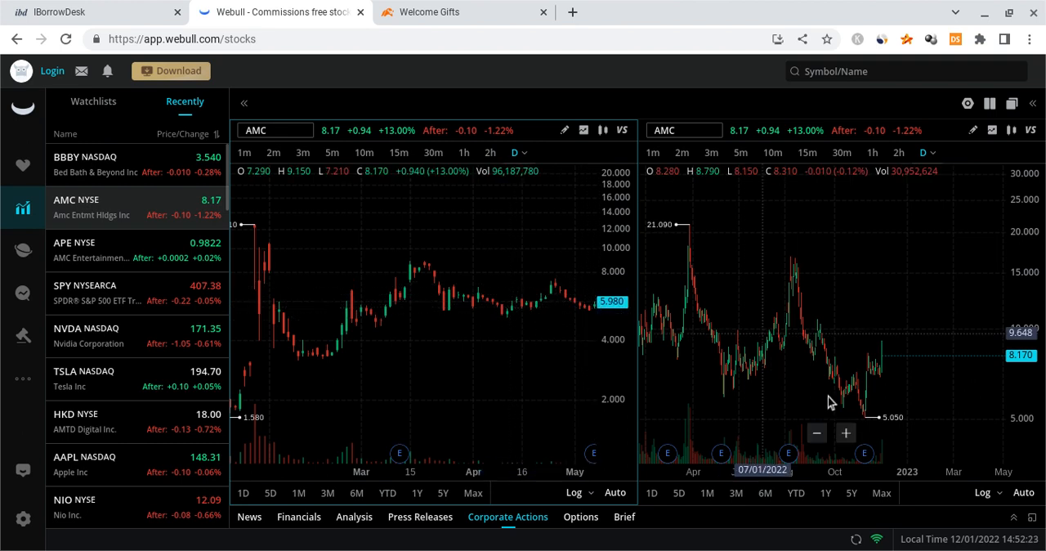
{"action": "mouse_move", "coordinate": [911, 331]}
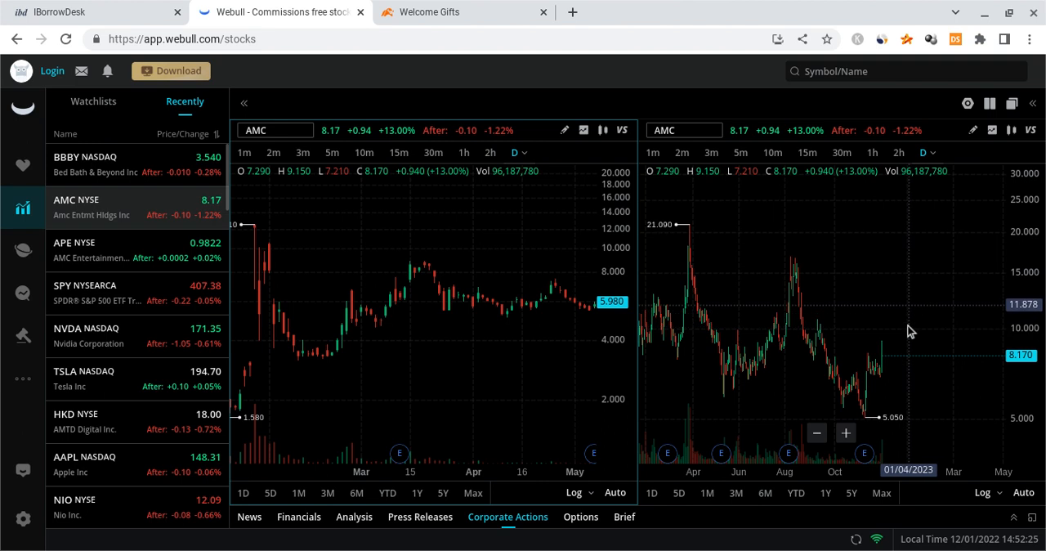
{"action": "mouse_move", "coordinate": [805, 327]}
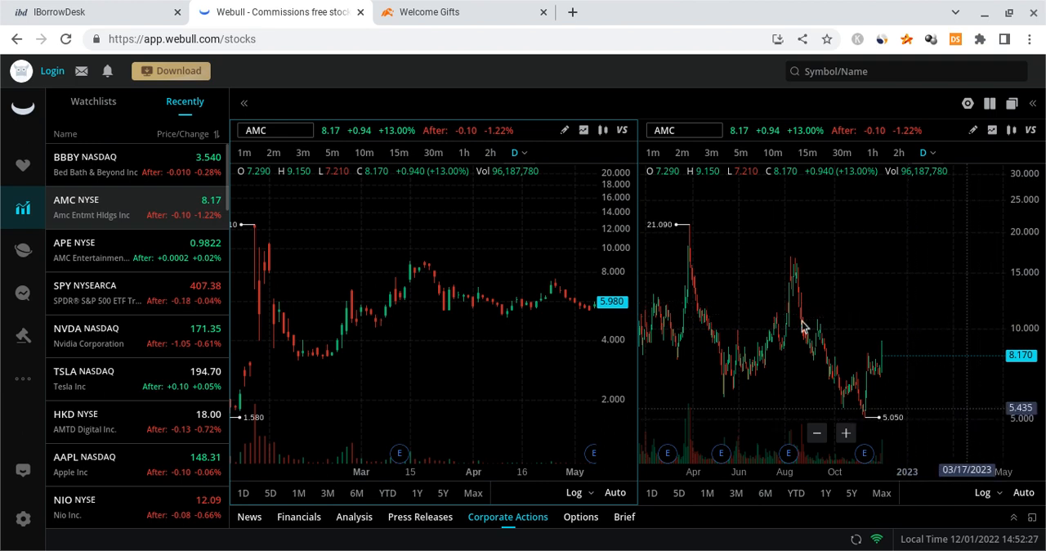
{"action": "mouse_move", "coordinate": [792, 320]}
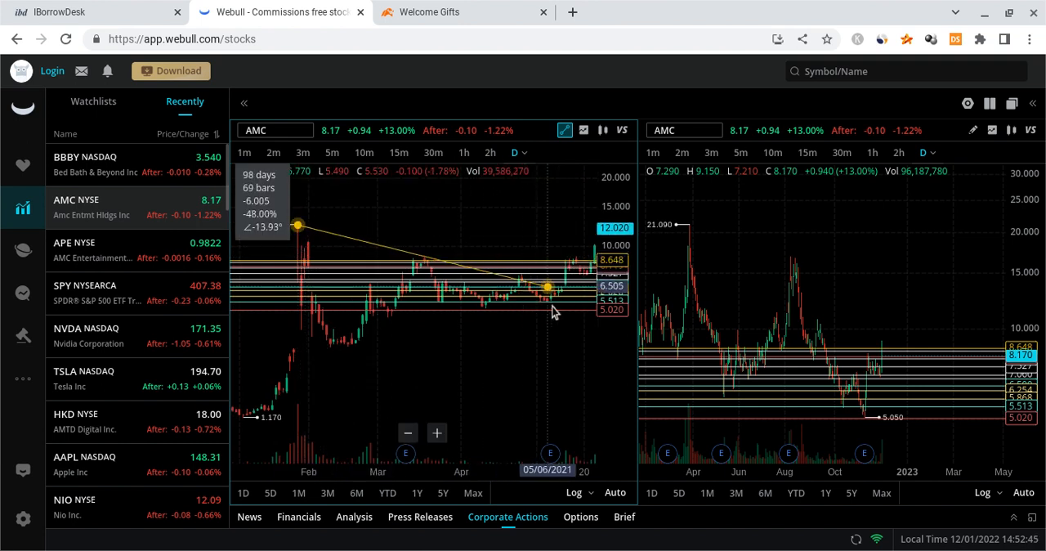
Move the left chart's trendline endpoint from the 12.510 peak down to mid-May 2021 lows
{"action": "left_click_drag", "start_coordinate": [546, 287], "coordinate": [539, 283]}
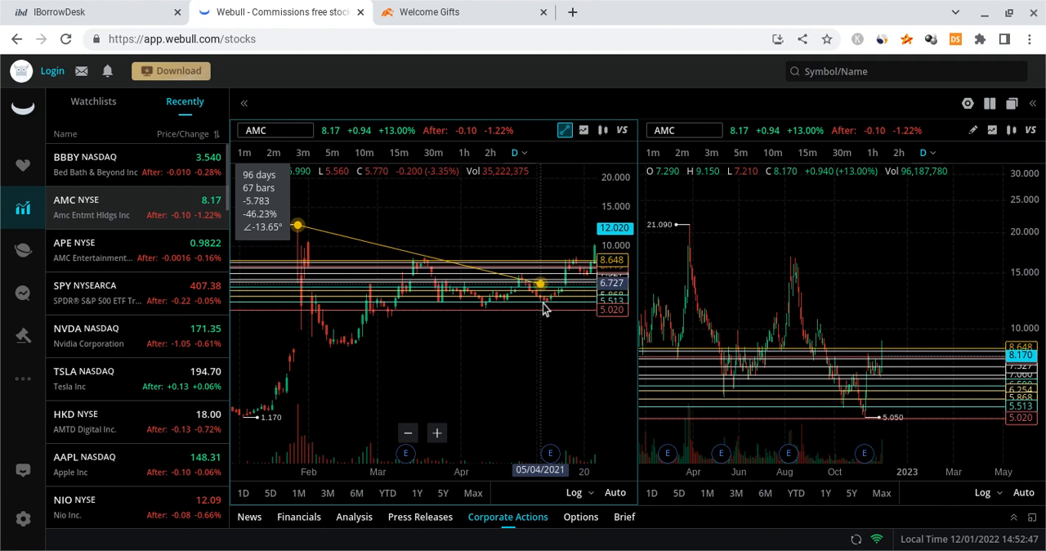
{"action": "left_click_drag", "start_coordinate": [539, 284], "coordinate": [564, 292]}
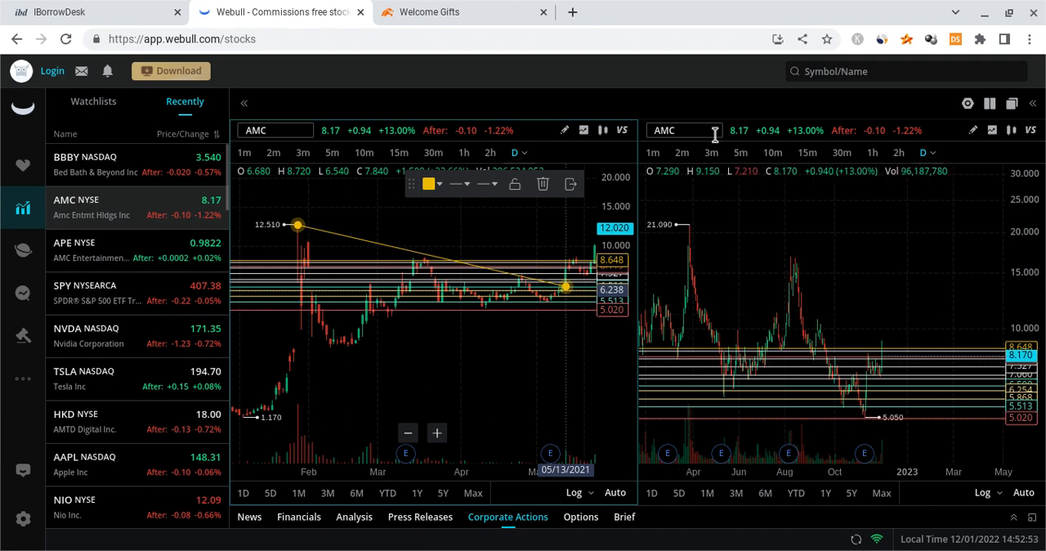
Draw a trendline on the 2022 chart from the 21.090 high to near 10 in early 2023
{"action": "left_click", "coordinate": [972, 130]}
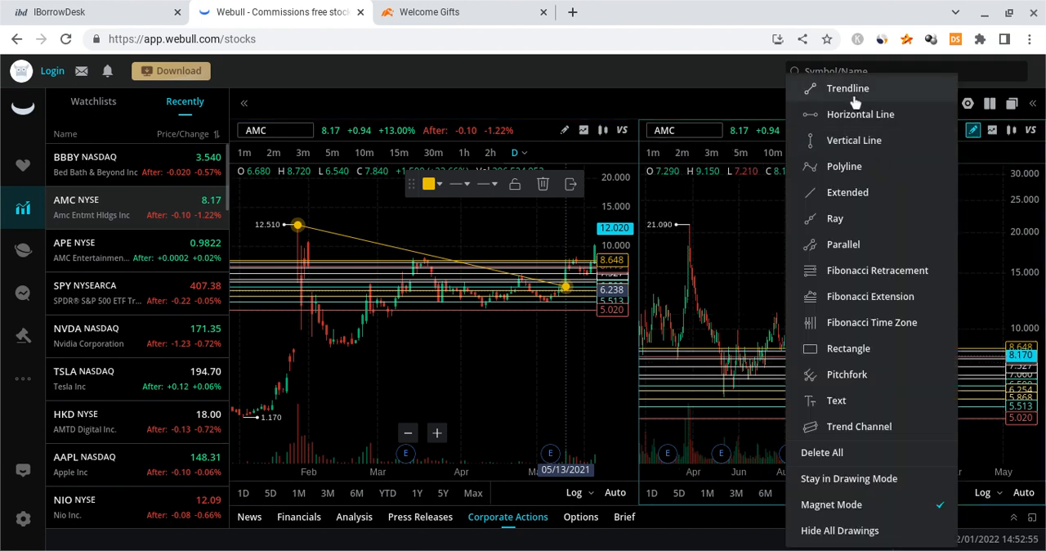
{"action": "left_click", "coordinate": [848, 88]}
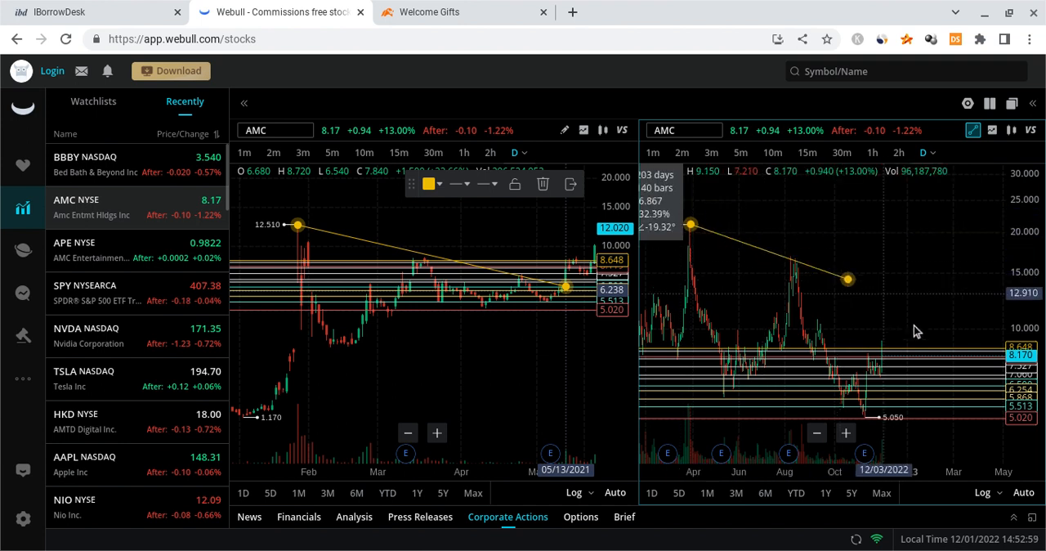
{"action": "left_click_drag", "start_coordinate": [847, 280], "coordinate": [964, 317]}
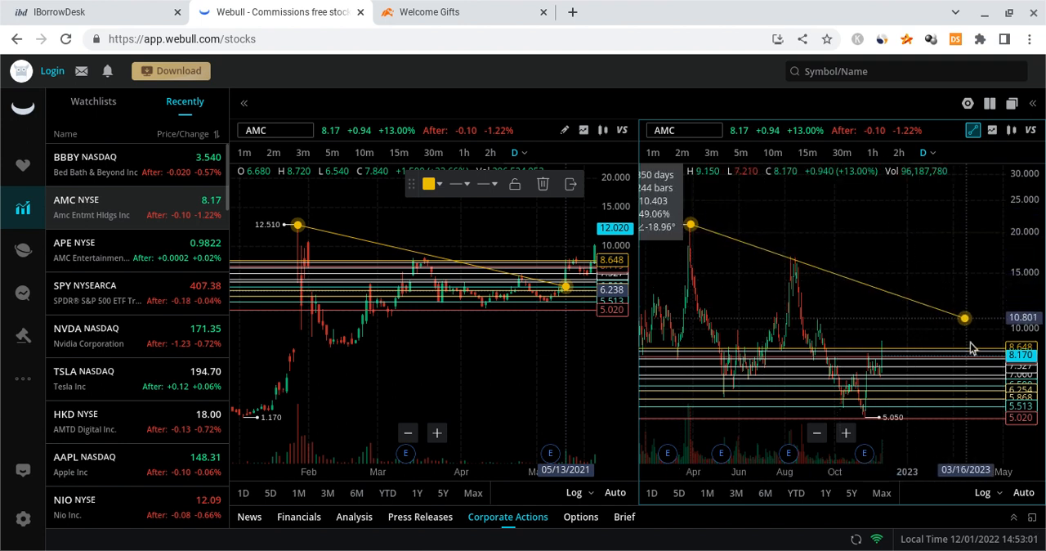
{"action": "left_click_drag", "start_coordinate": [965, 317], "coordinate": [975, 324]}
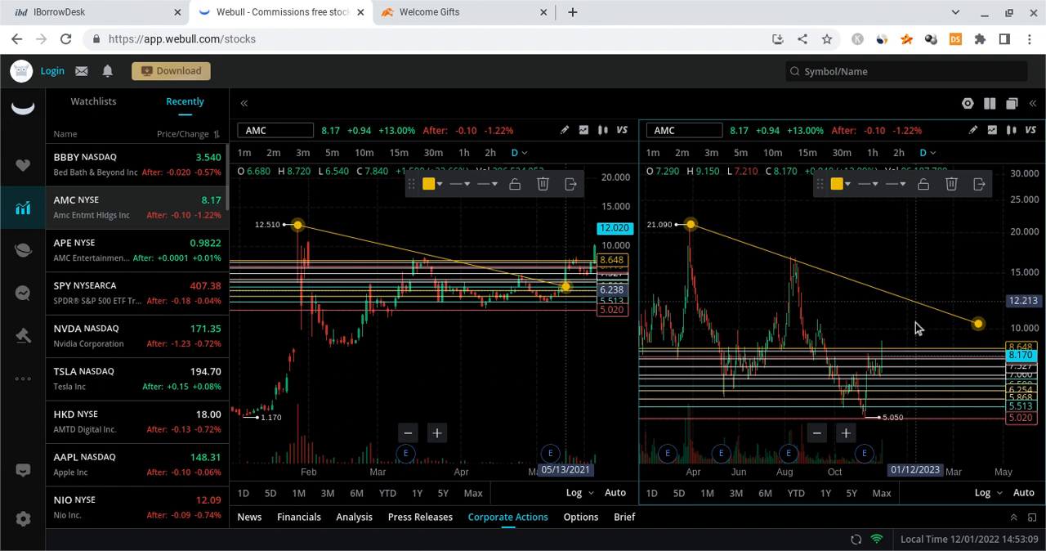
{"action": "mouse_move", "coordinate": [940, 354]}
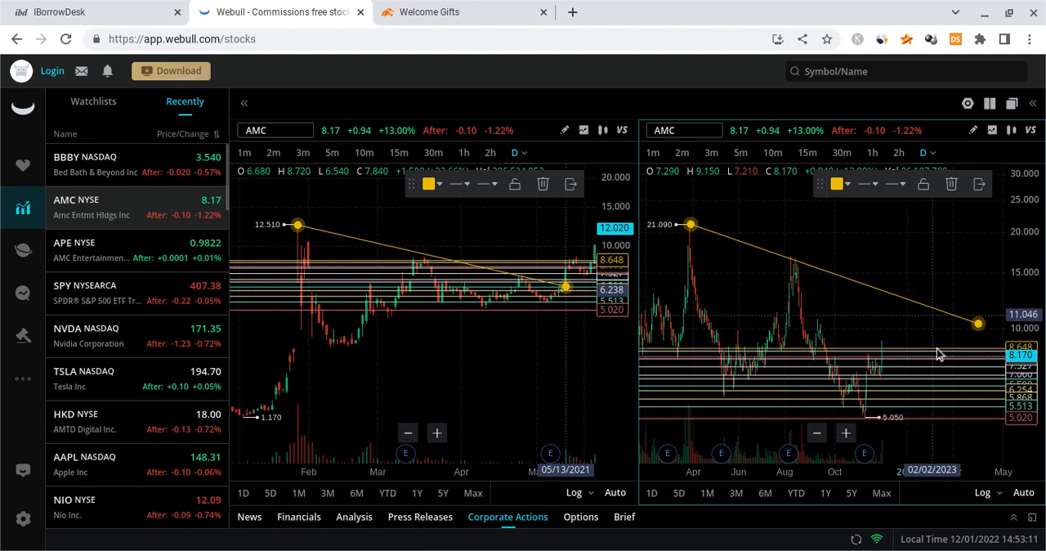
{"action": "mouse_move", "coordinate": [968, 414]}
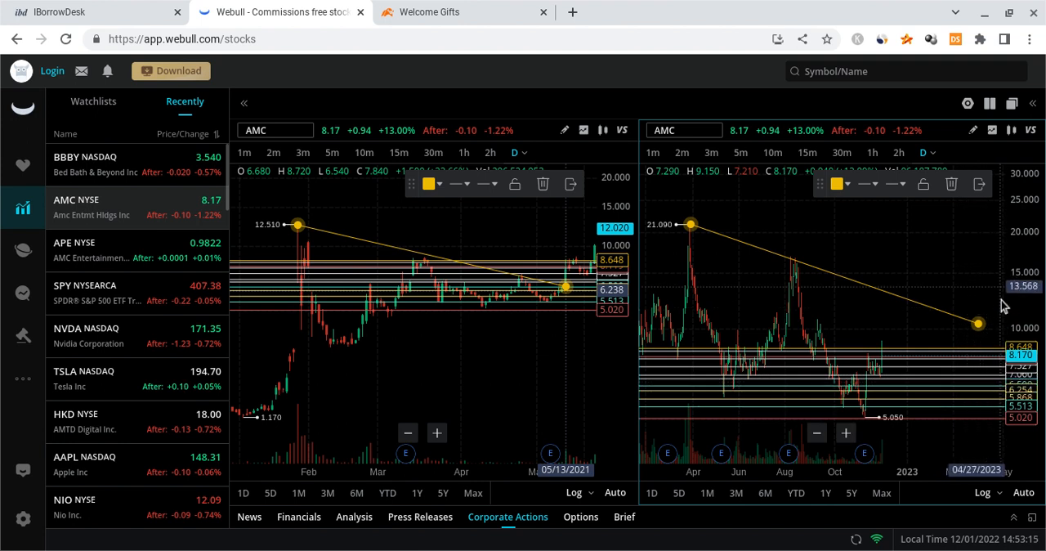
{"action": "mouse_move", "coordinate": [985, 351]}
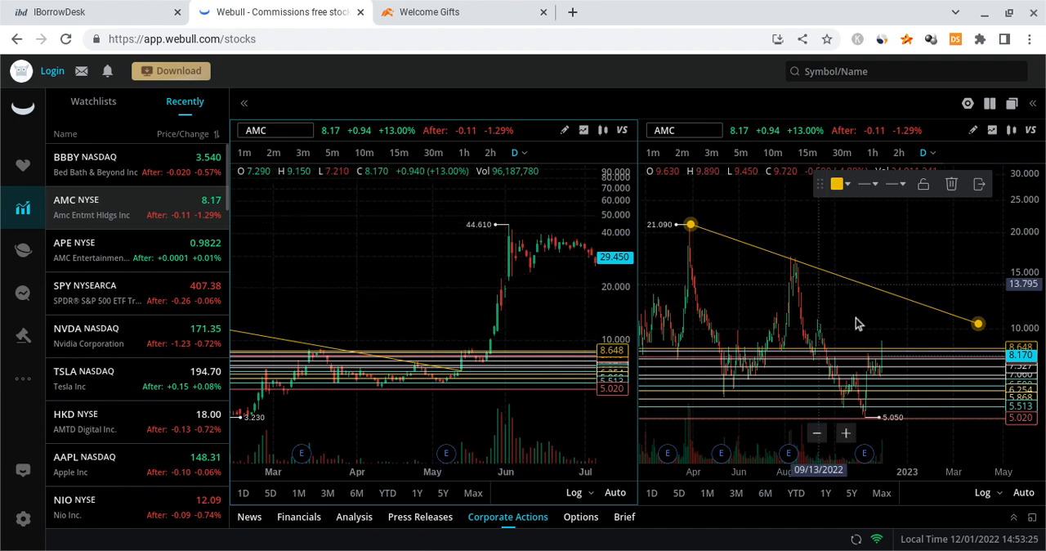
{"action": "mouse_move", "coordinate": [881, 333]}
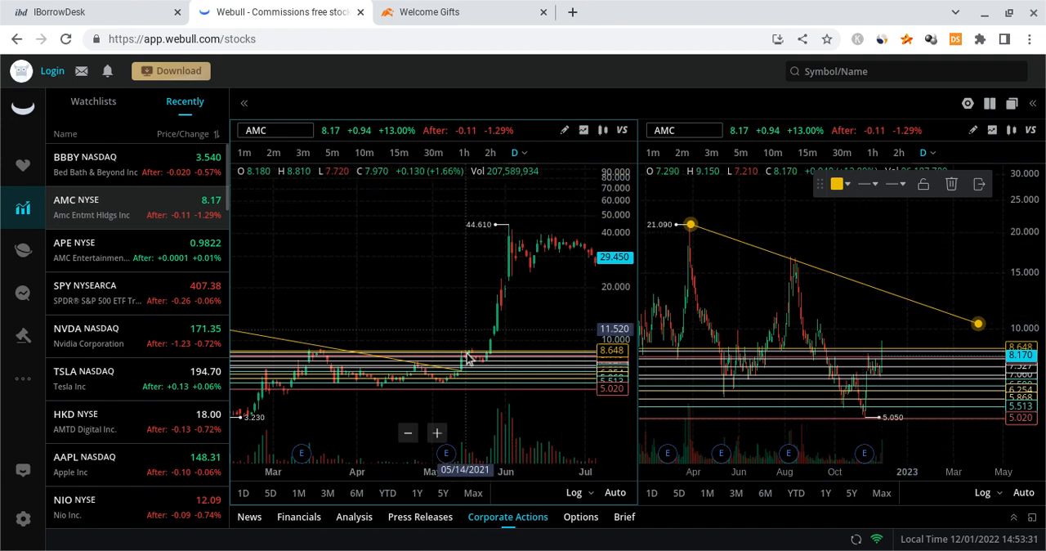
{"action": "mouse_move", "coordinate": [390, 308]}
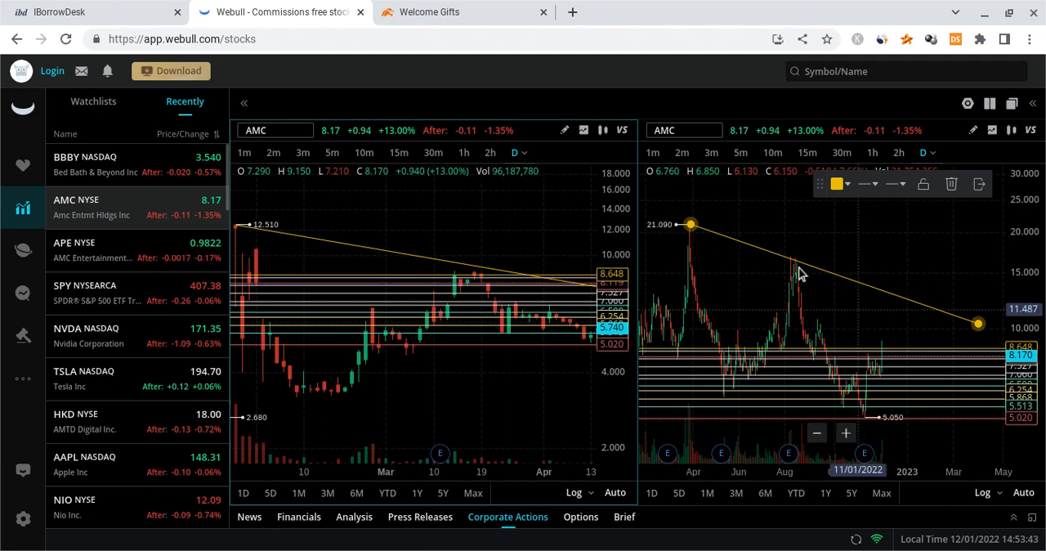
{"action": "mouse_move", "coordinate": [830, 321]}
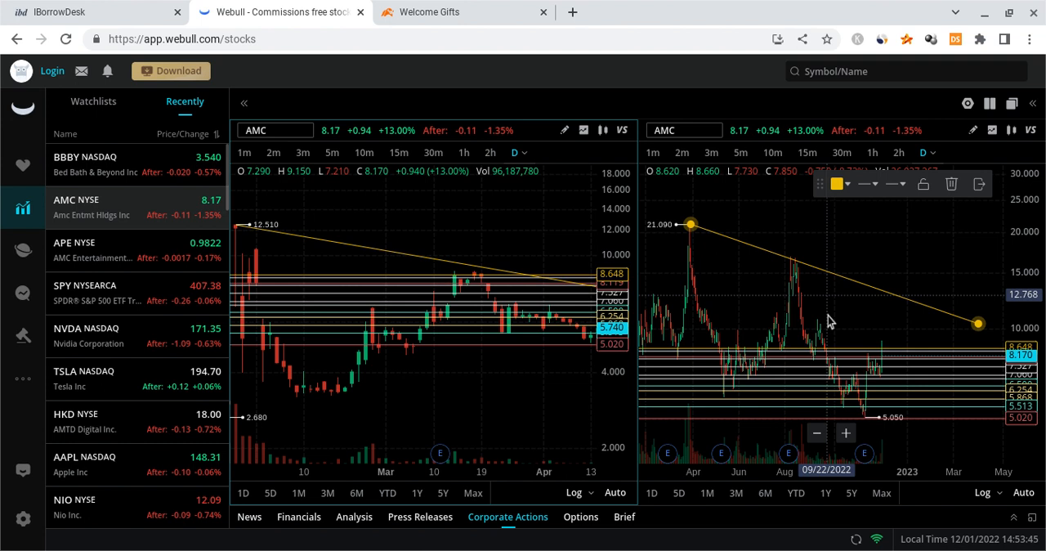
{"action": "mouse_move", "coordinate": [882, 372]}
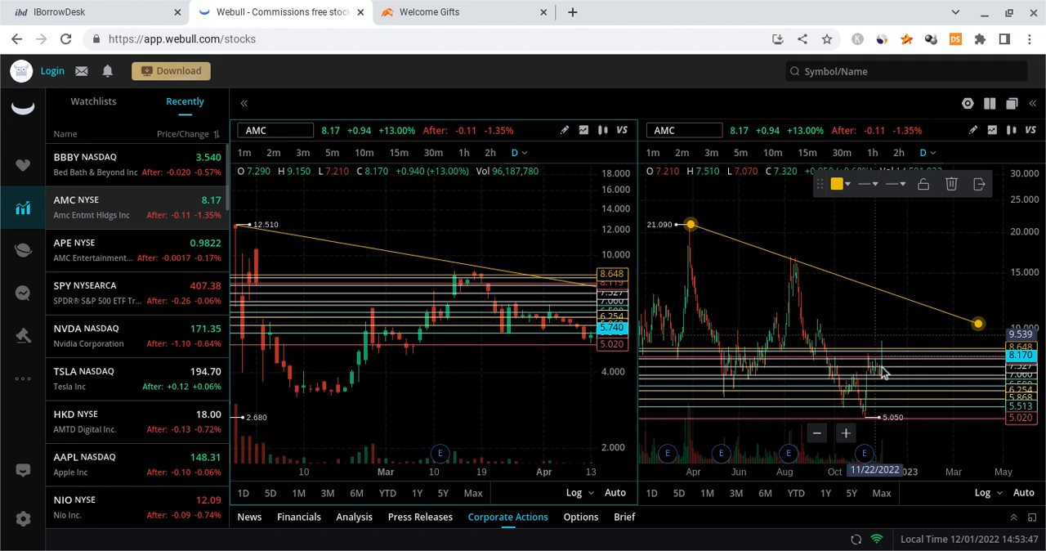
{"action": "mouse_move", "coordinate": [923, 327]}
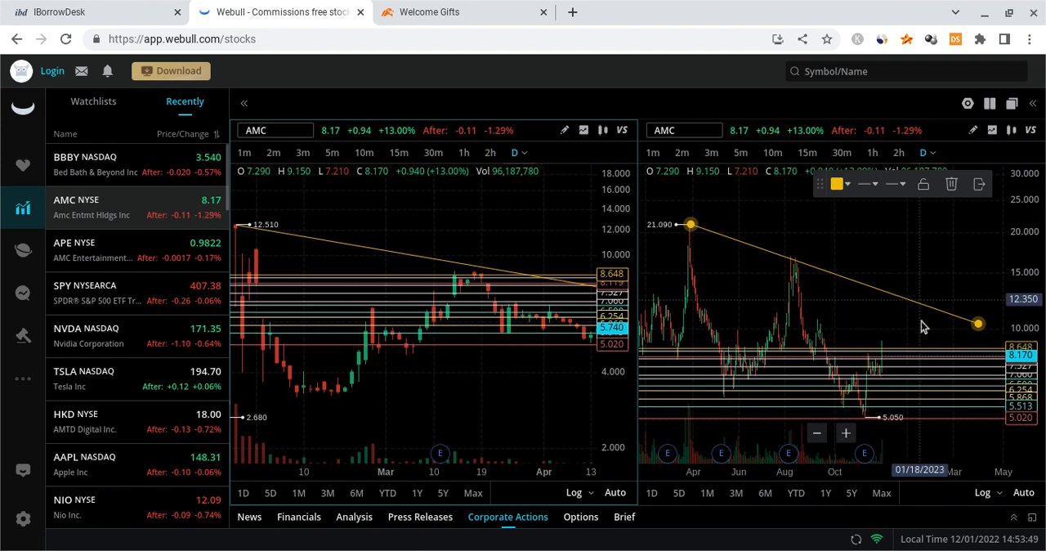
{"action": "mouse_move", "coordinate": [891, 272]}
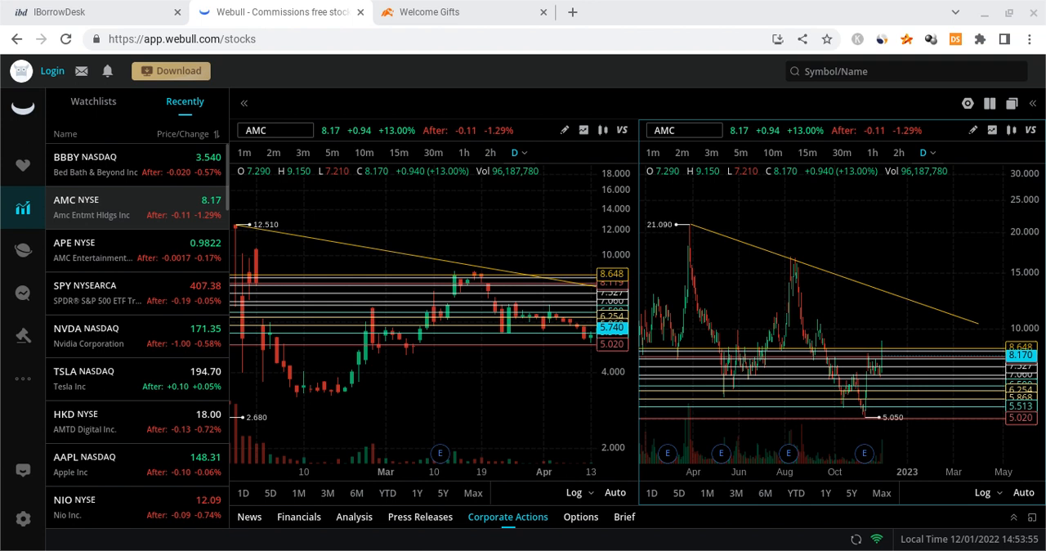
{"action": "mouse_move", "coordinate": [850, 358]}
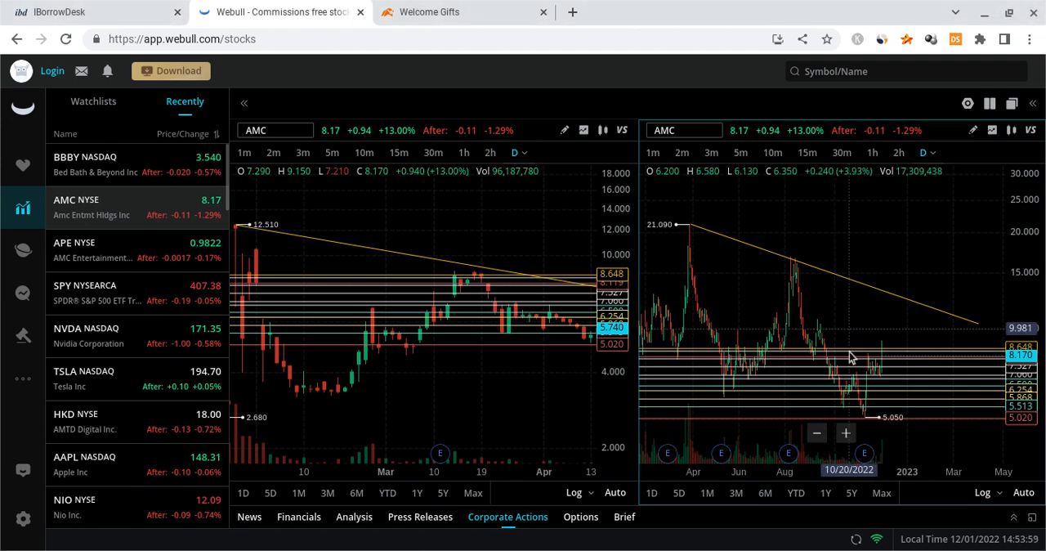
{"action": "mouse_move", "coordinate": [881, 350]}
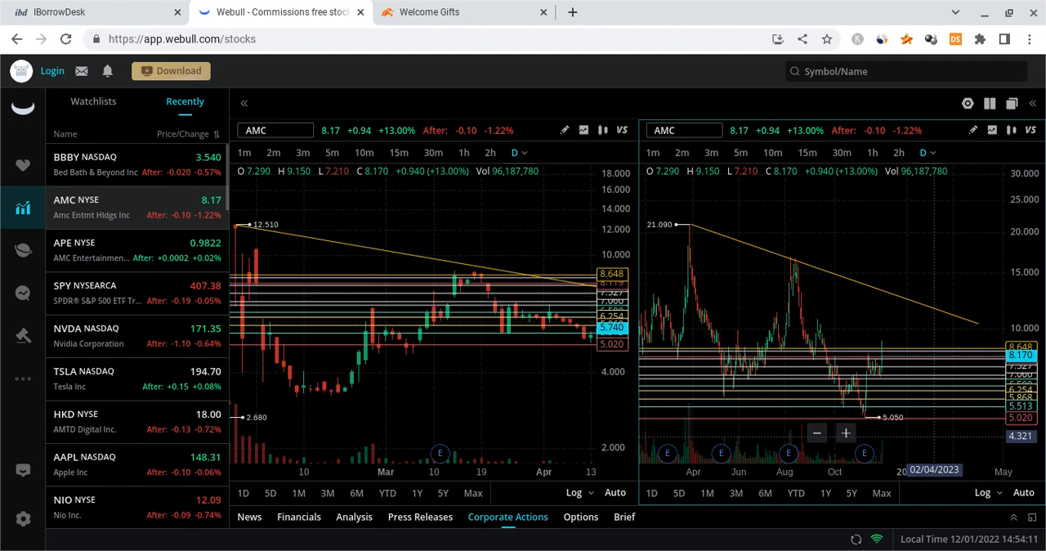
{"action": "mouse_move", "coordinate": [902, 356]}
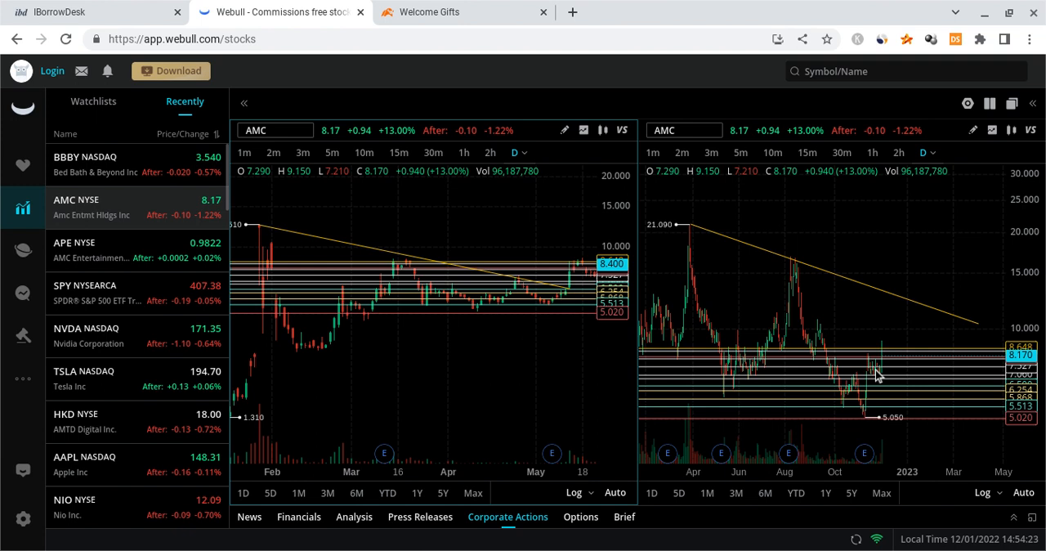
{"action": "mouse_move", "coordinate": [828, 291]}
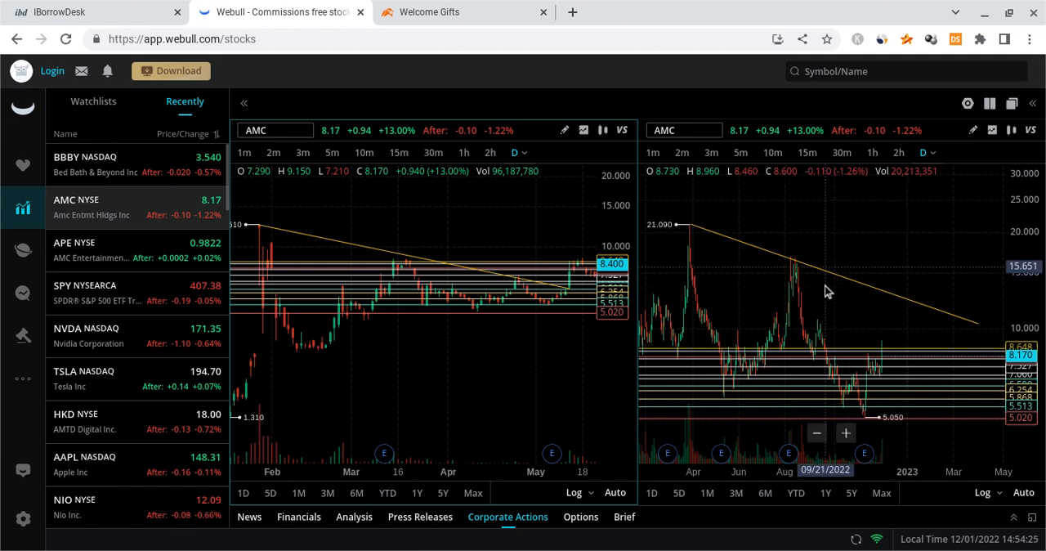
{"action": "mouse_move", "coordinate": [891, 373]}
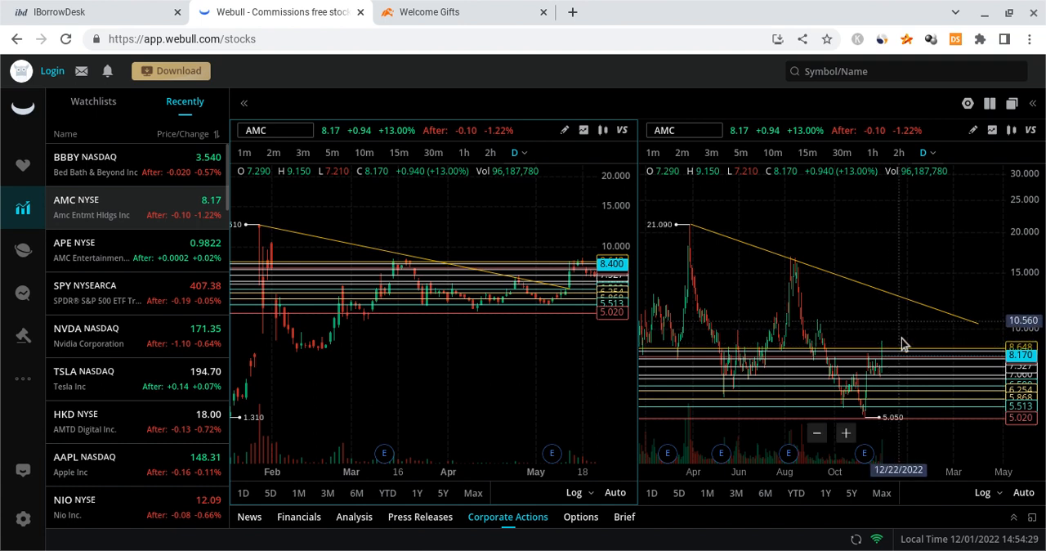
{"action": "mouse_move", "coordinate": [891, 364]}
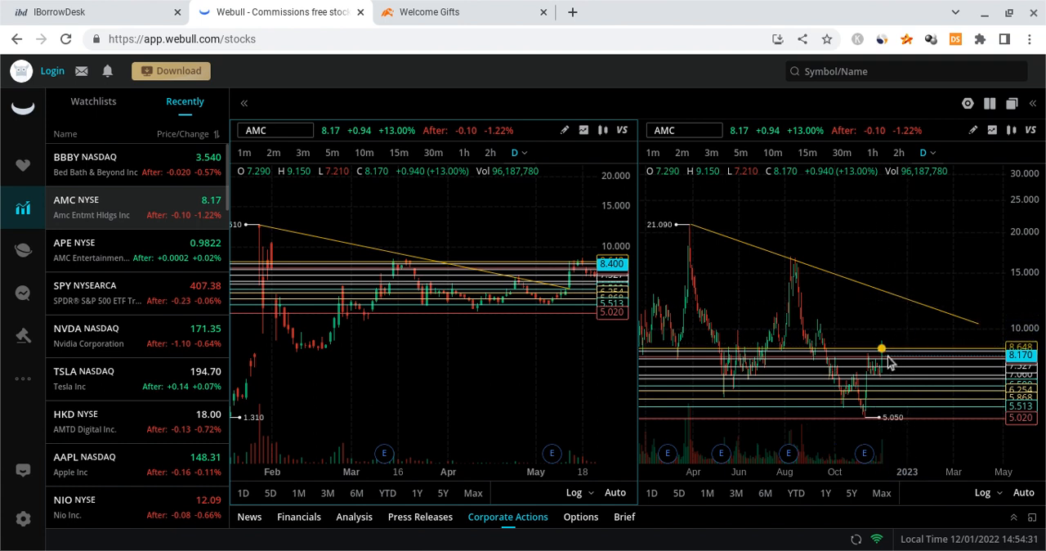
{"action": "mouse_move", "coordinate": [907, 324]}
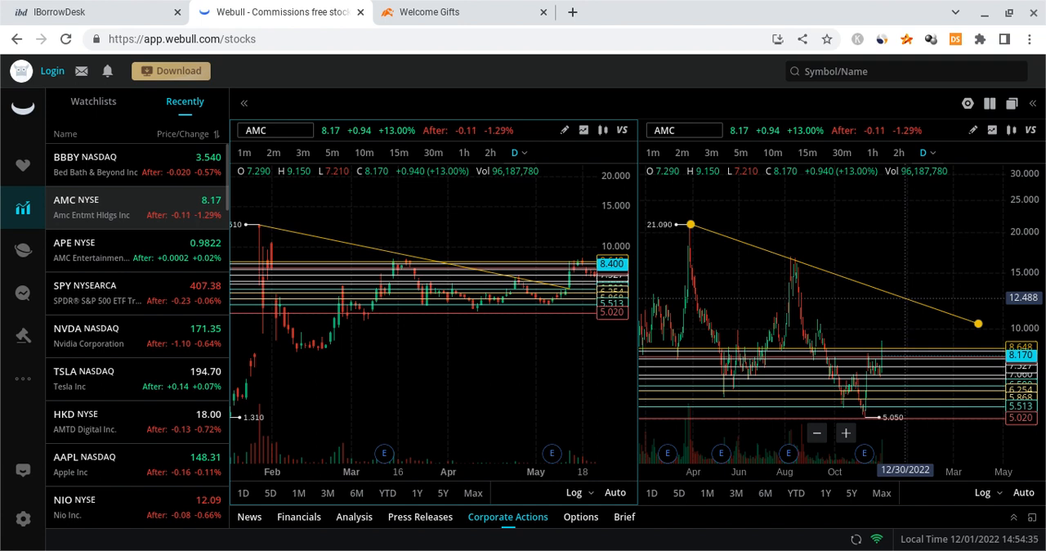
{"action": "mouse_move", "coordinate": [924, 328]}
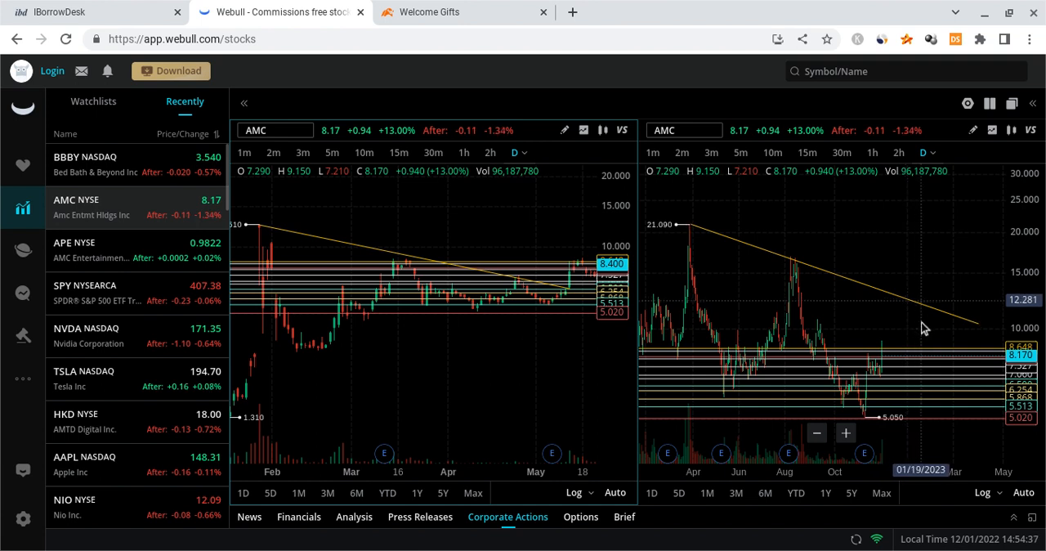
{"action": "mouse_move", "coordinate": [919, 334]}
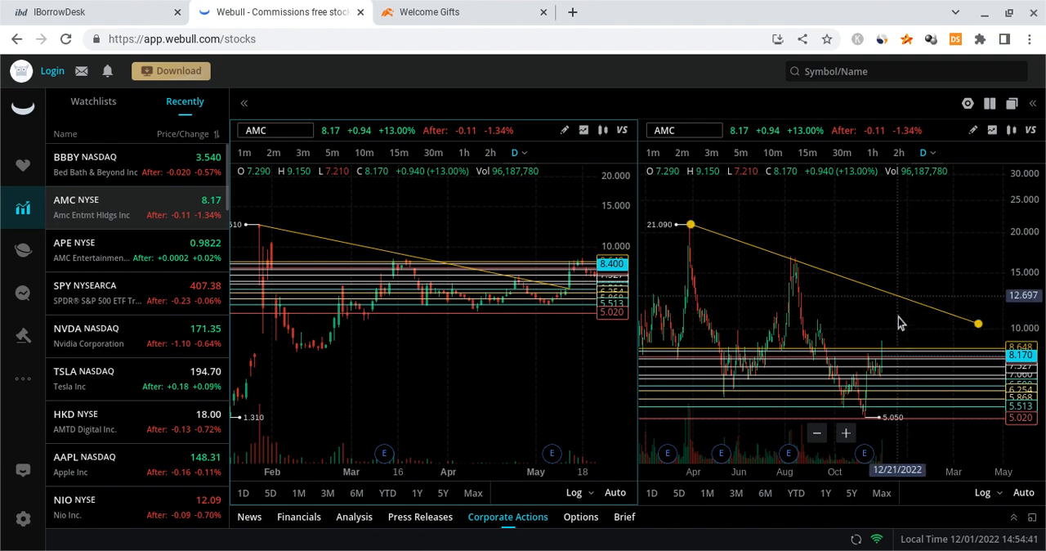
{"action": "mouse_move", "coordinate": [921, 331]}
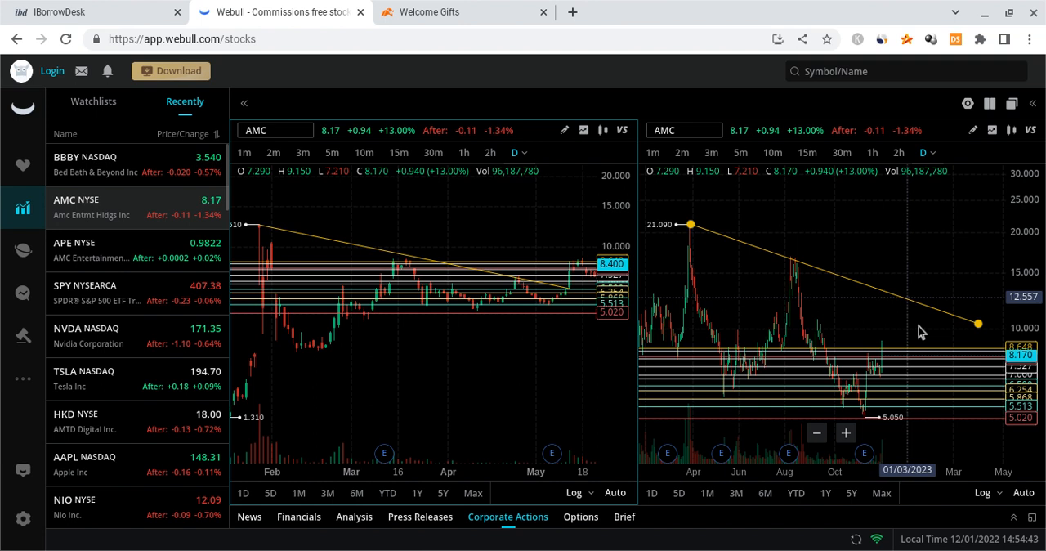
{"action": "mouse_move", "coordinate": [899, 325]}
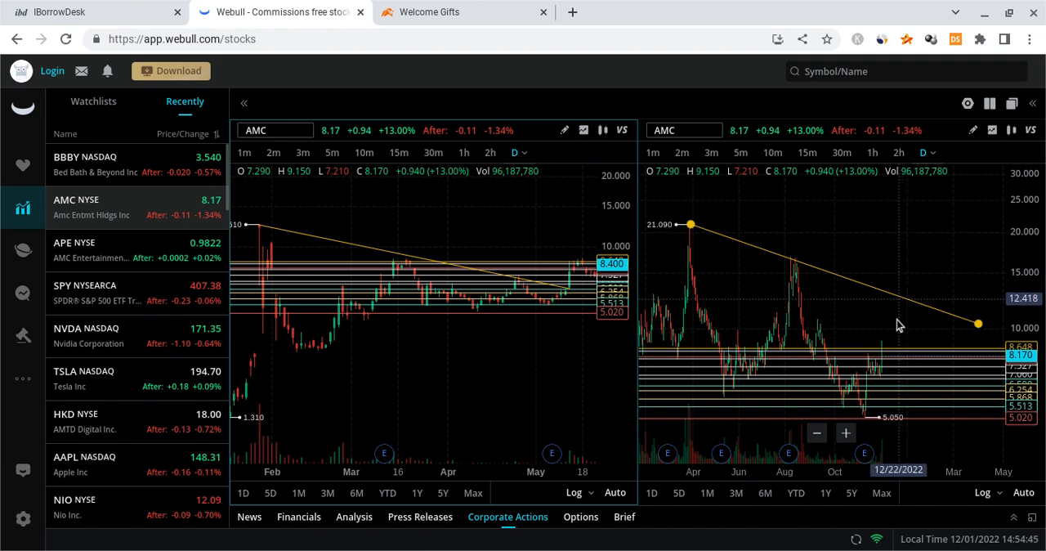
{"action": "mouse_move", "coordinate": [914, 341]}
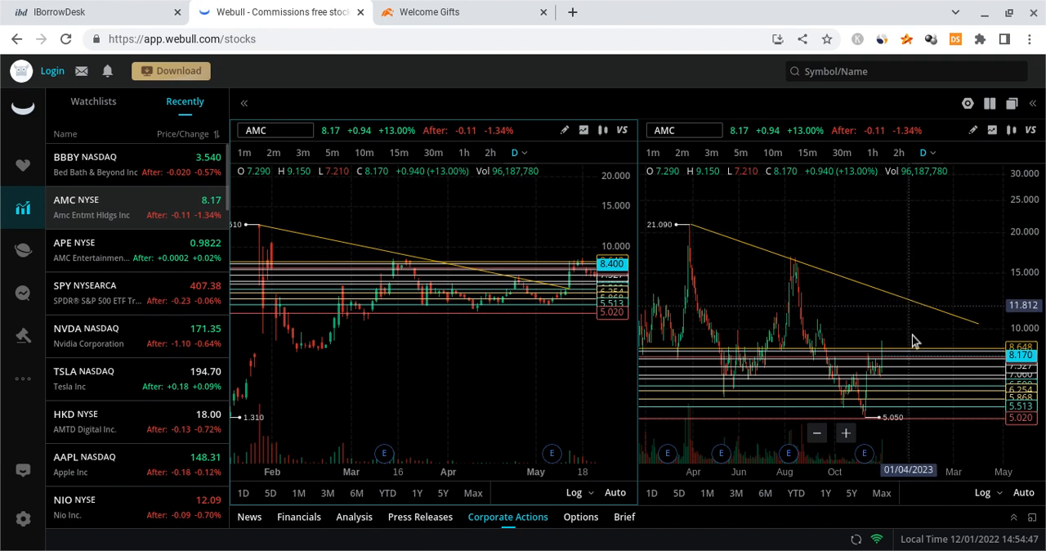
{"action": "mouse_move", "coordinate": [829, 367]}
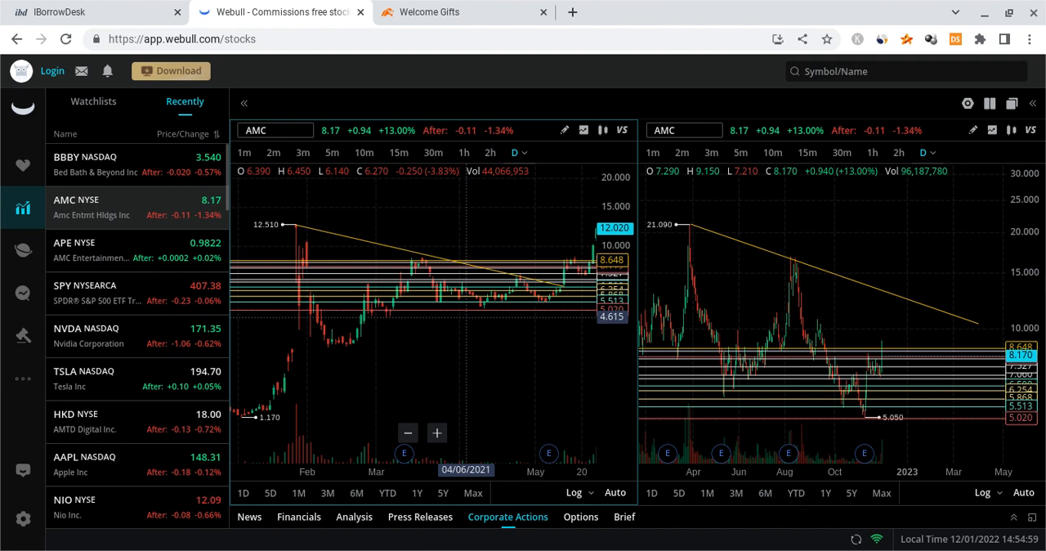
{"action": "mouse_move", "coordinate": [353, 371]}
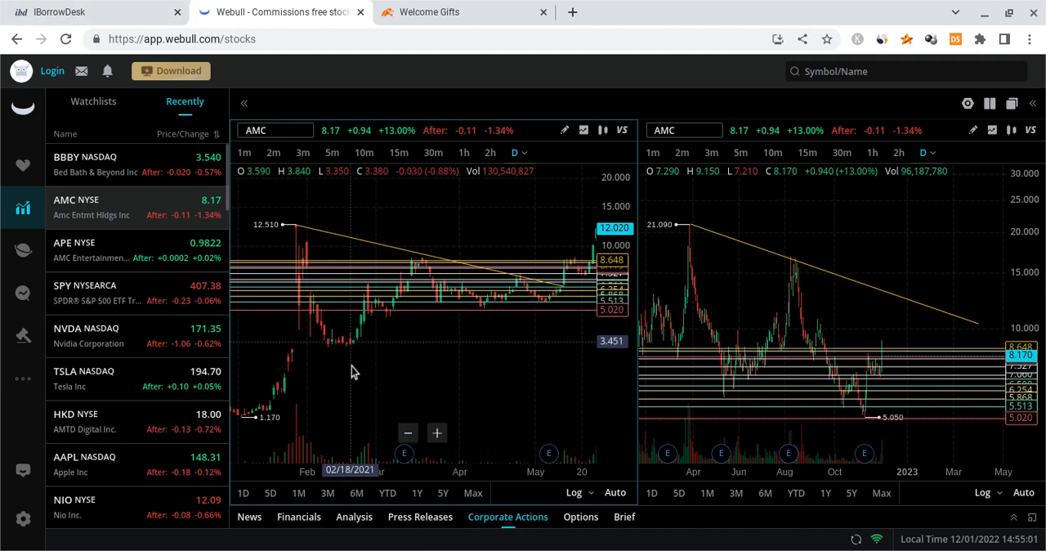